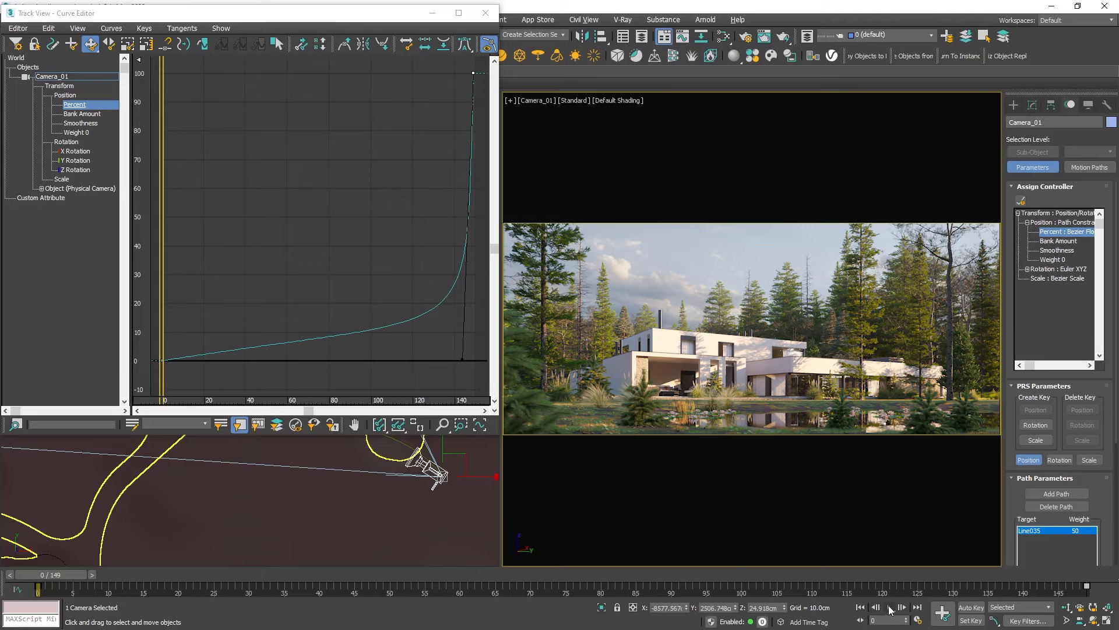
# Play and stop the Camera_01 flyover preview in the camera viewport.
pyautogui.click(889, 606)
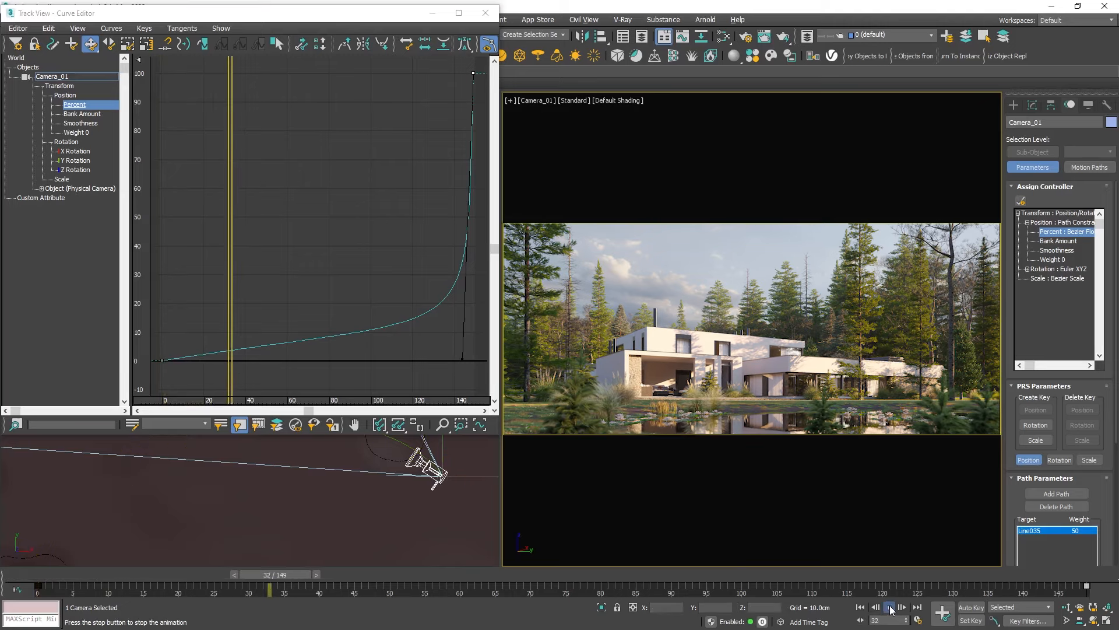
pyautogui.click(890, 607)
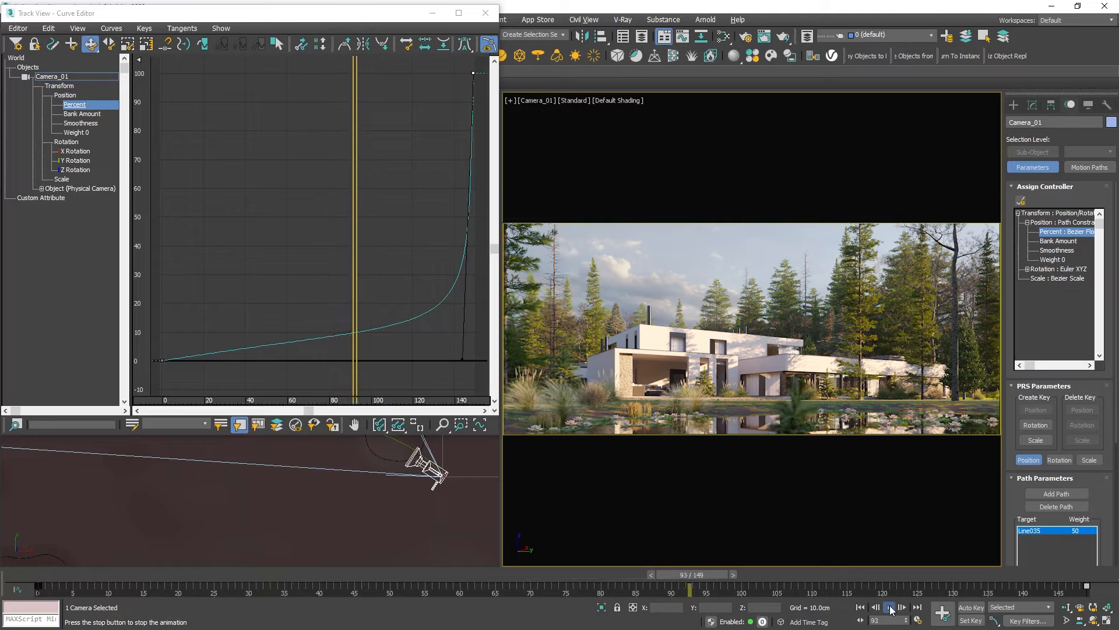
pyautogui.click(890, 606)
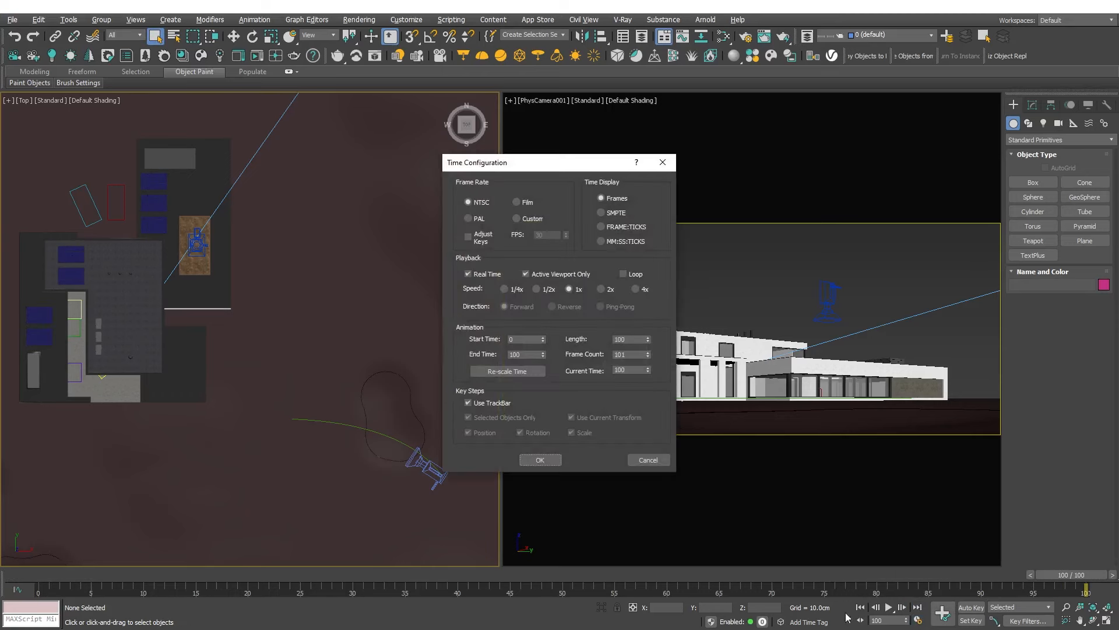
# Set the animation Length to 150 frames (End Time 149) and confirm.
pyautogui.click(627, 338)
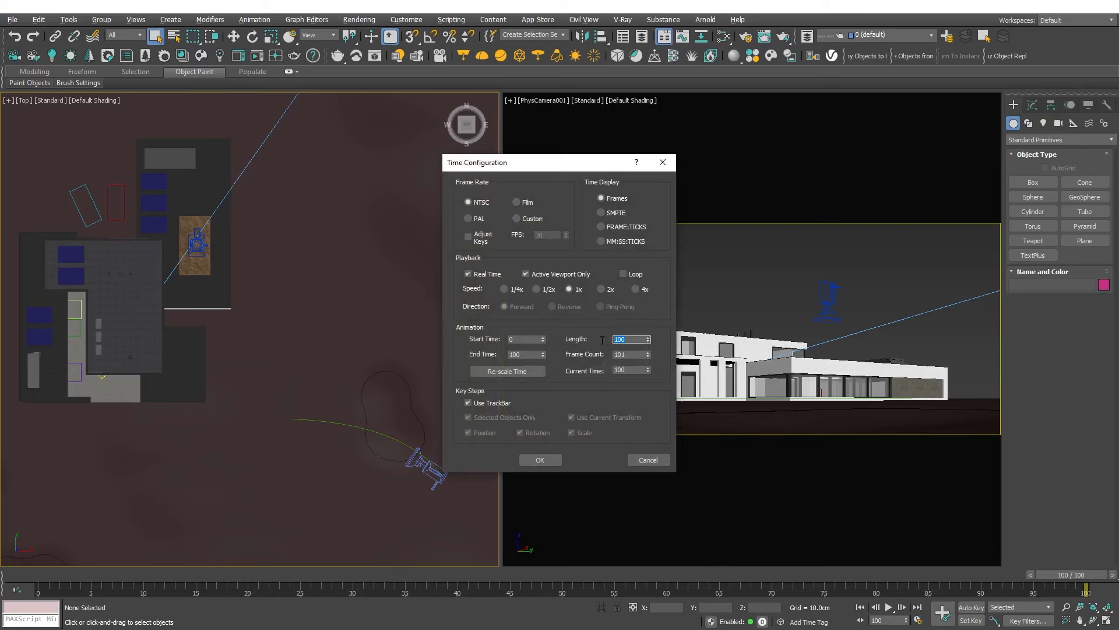
pyautogui.write('150')
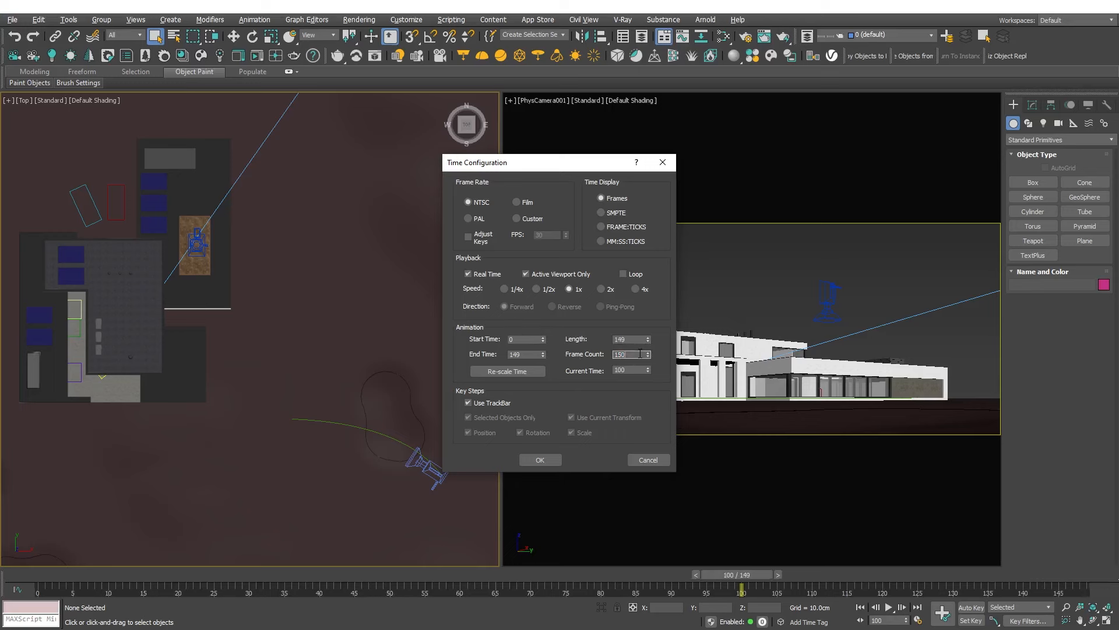
pyautogui.click(540, 460)
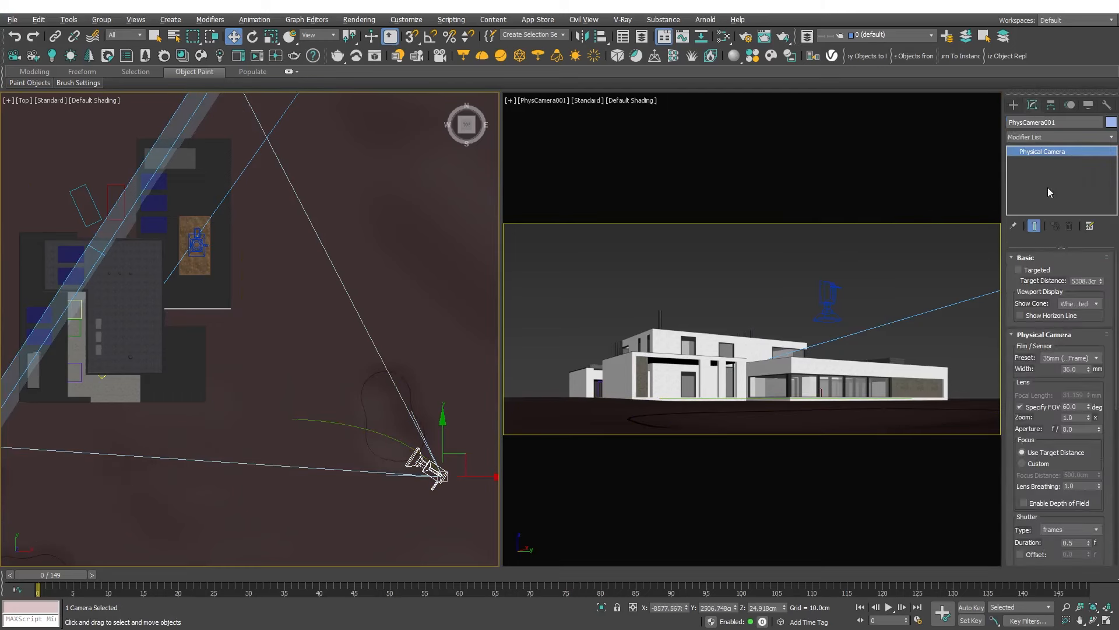
pyautogui.moveTo(1019, 270)
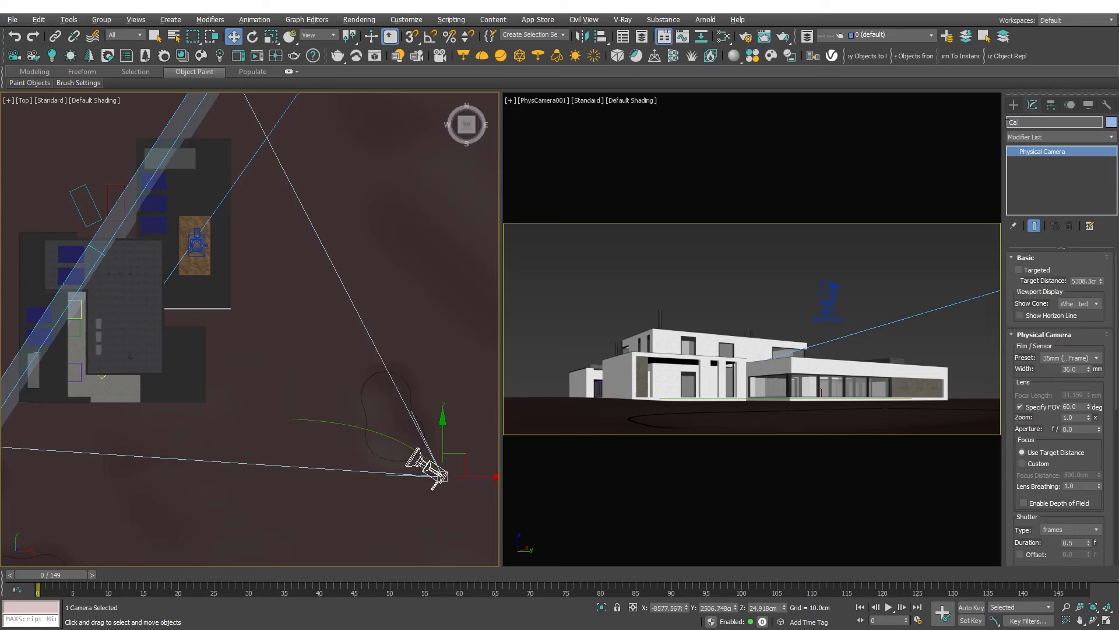
# Rename PhysCamera001 to Camera_01 and show its Motion panel controller list.
pyautogui.write('Camera_01')
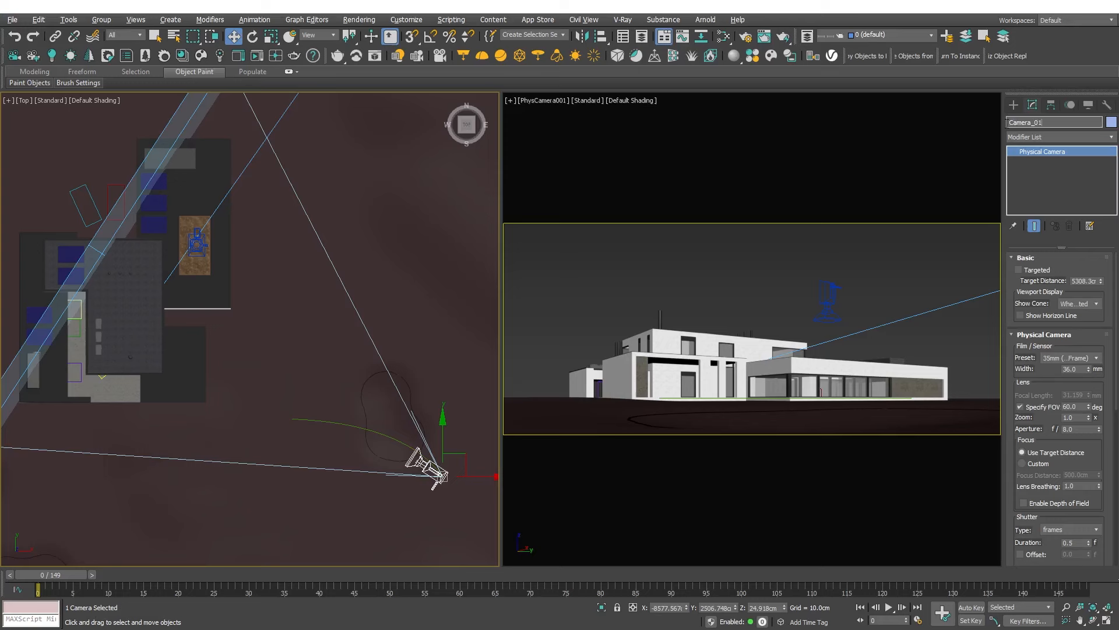
pyautogui.click(1070, 105)
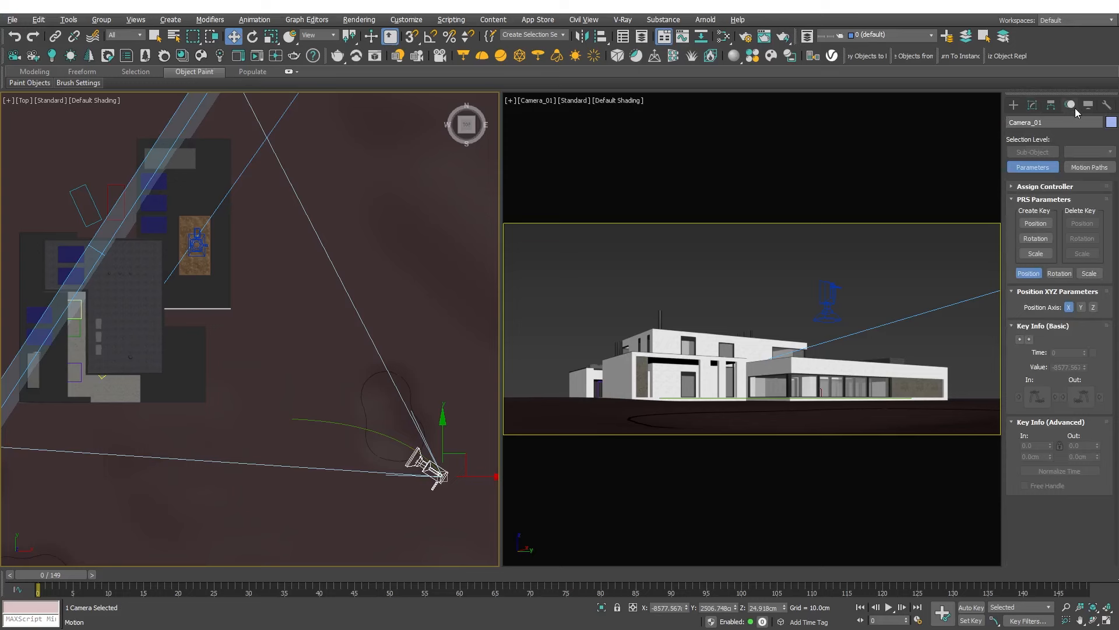
pyautogui.click(1045, 186)
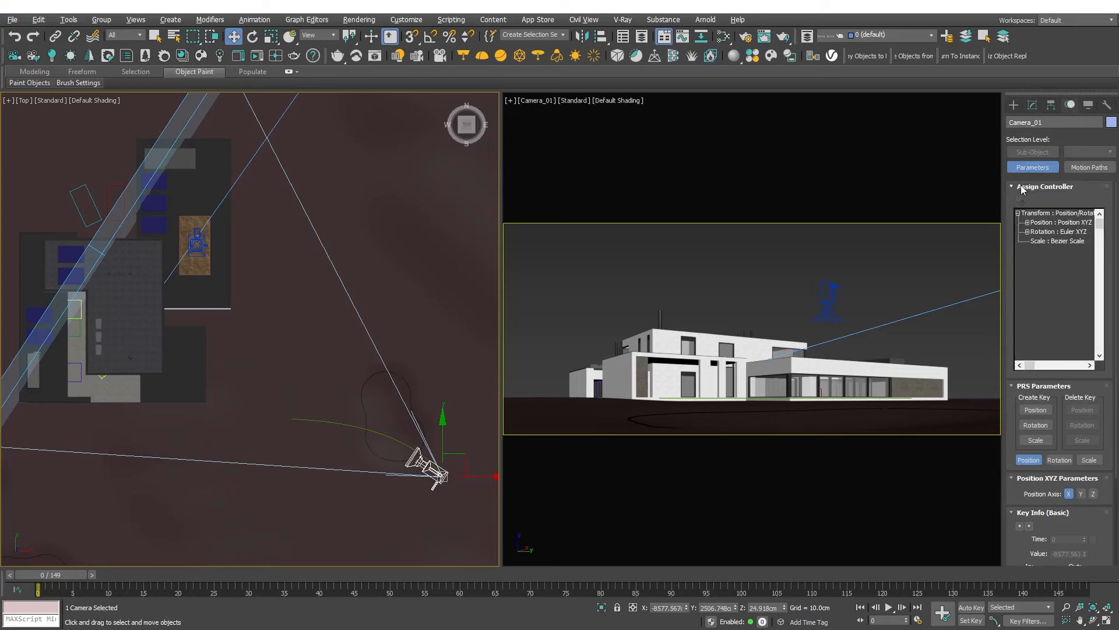
# Assign a Path Constraint to Camera_01's Position using Line035, then play and stop the preview.
pyautogui.click(1058, 222)
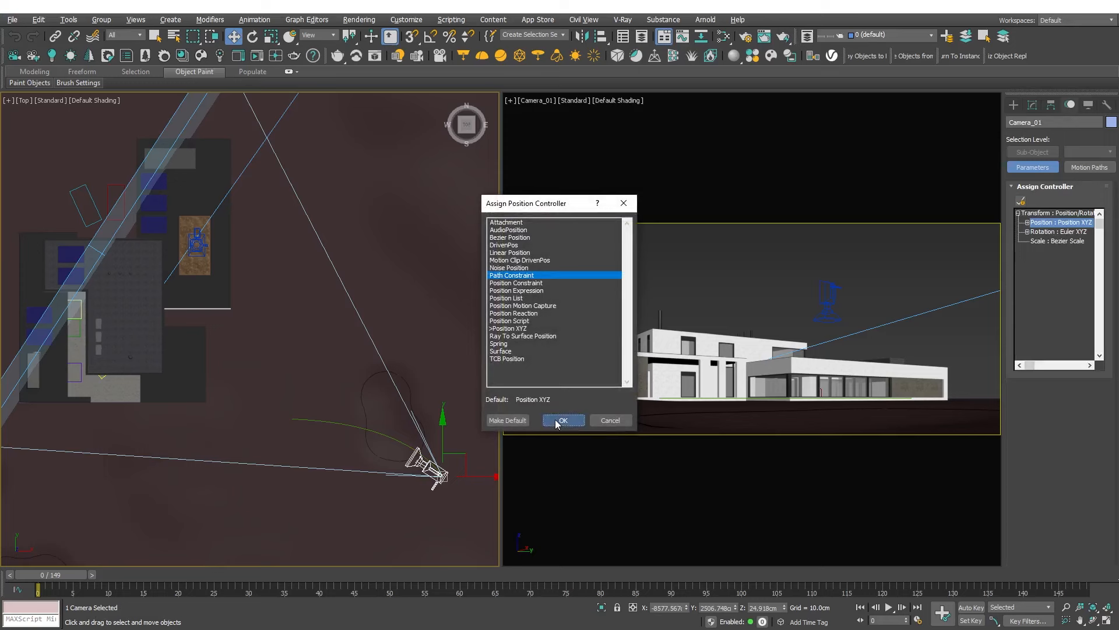
pyautogui.click(563, 419)
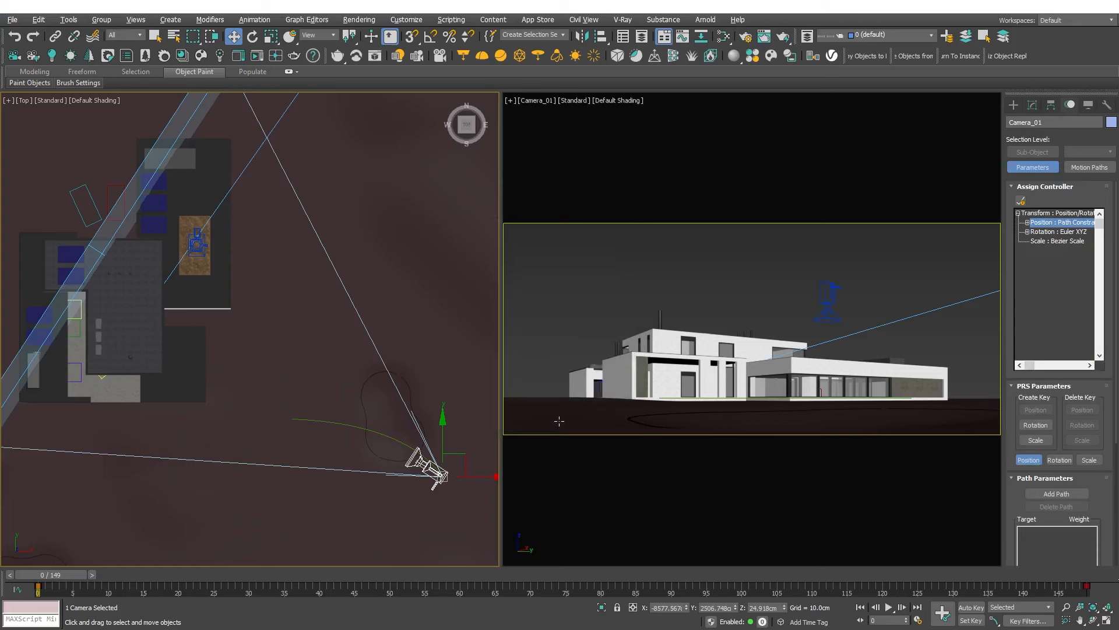
pyautogui.click(1057, 493)
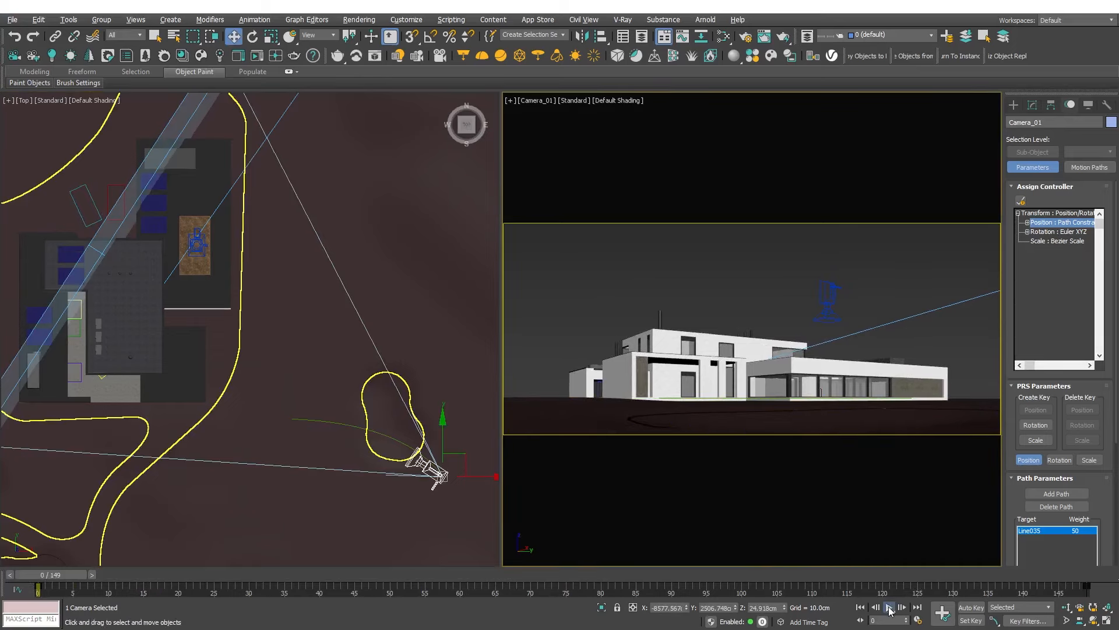
pyautogui.click(889, 607)
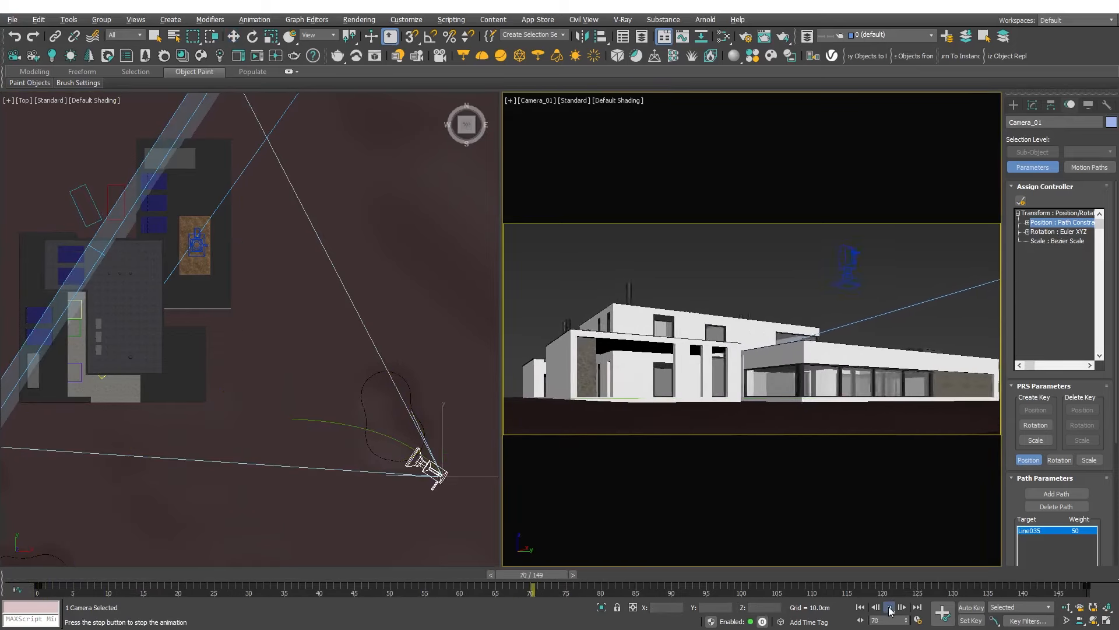
pyautogui.click(889, 606)
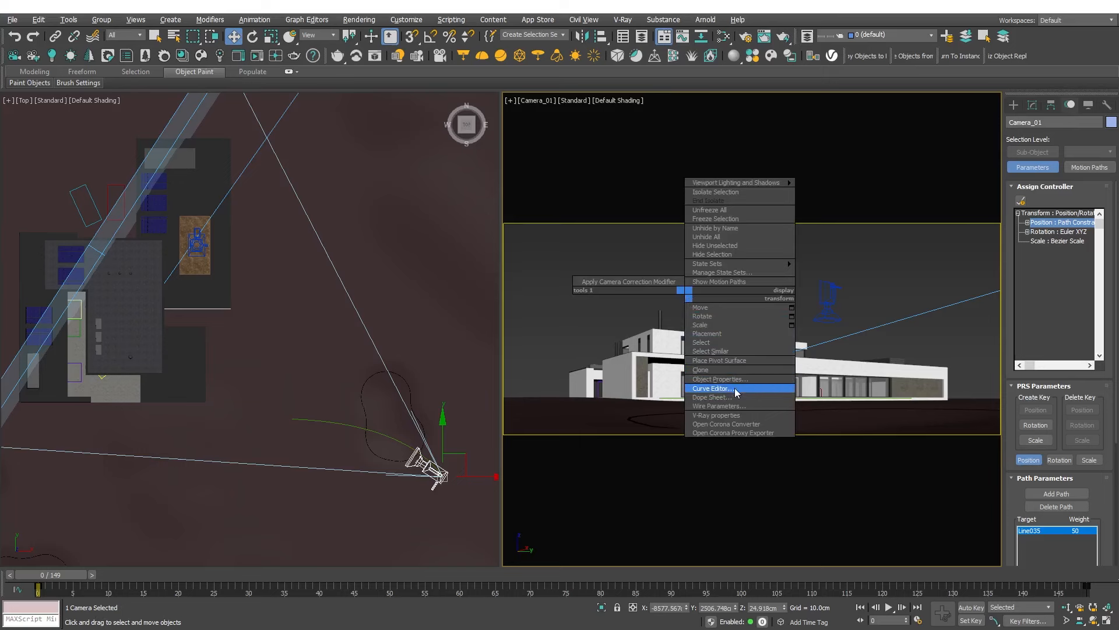
# Bring up the Curve Editor showing Camera_01's linear 0-to-100 percent track.
pyautogui.click(713, 389)
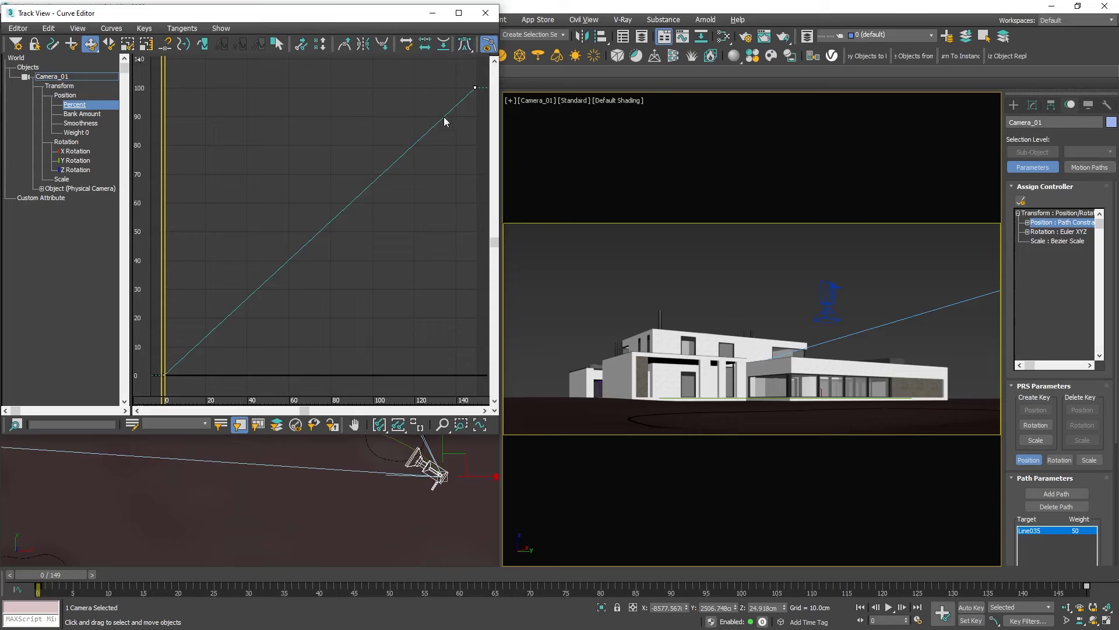
# Replace the Path Constraint Percent controller with Bezier Float and confirm.
pyautogui.click(1027, 222)
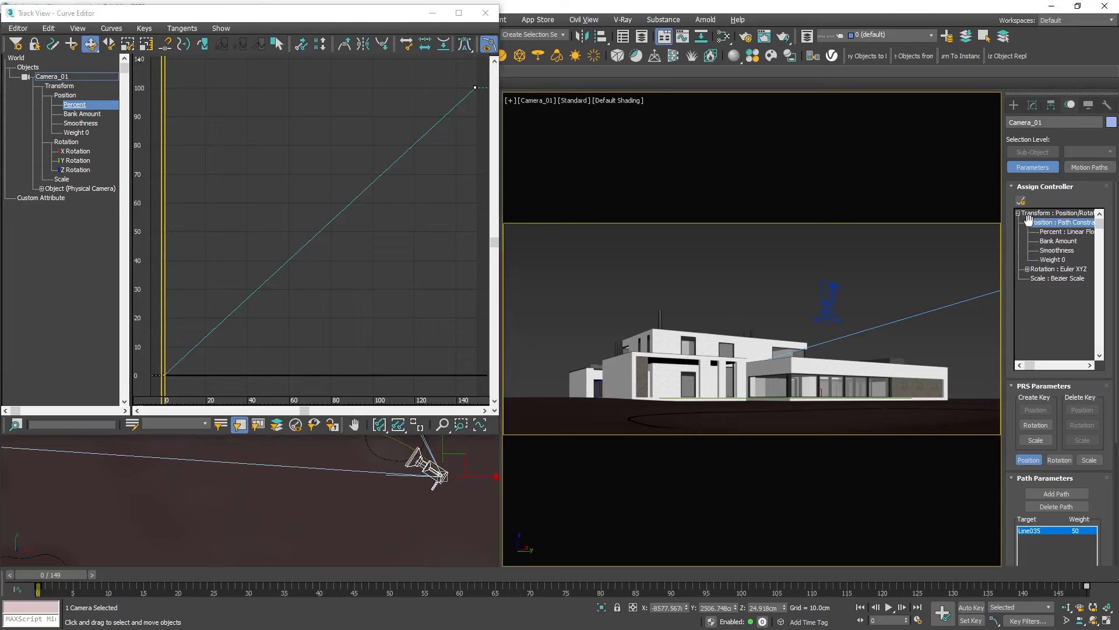
pyautogui.click(1063, 231)
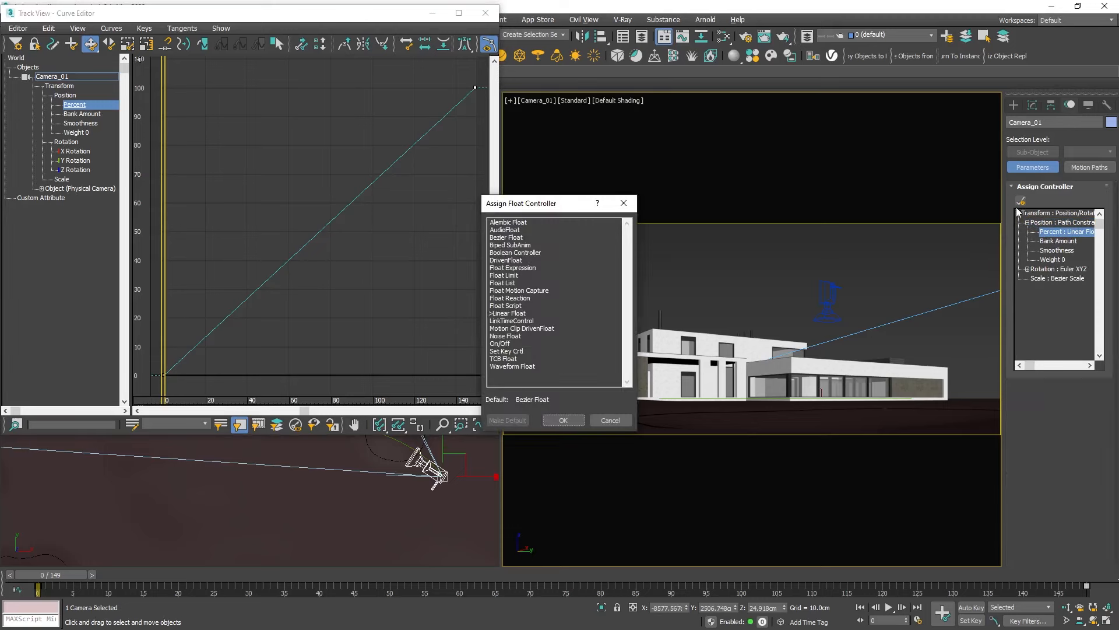
pyautogui.click(506, 238)
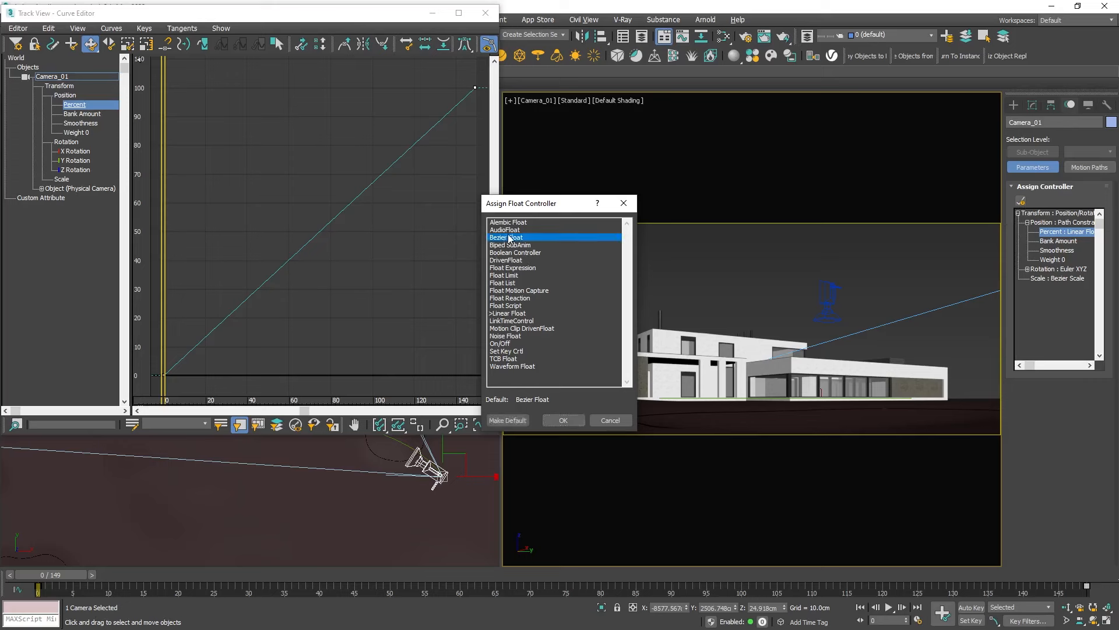
pyautogui.click(563, 419)
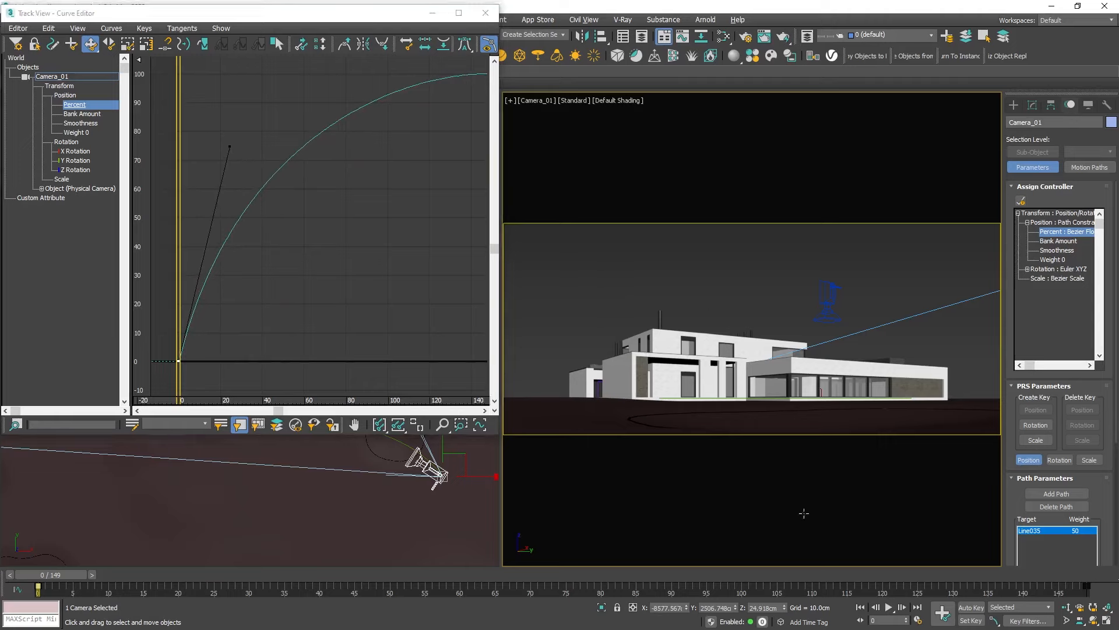
# Play the flyover with the initial Bezier curve, stop, and jump to the last frame.
pyautogui.click(889, 608)
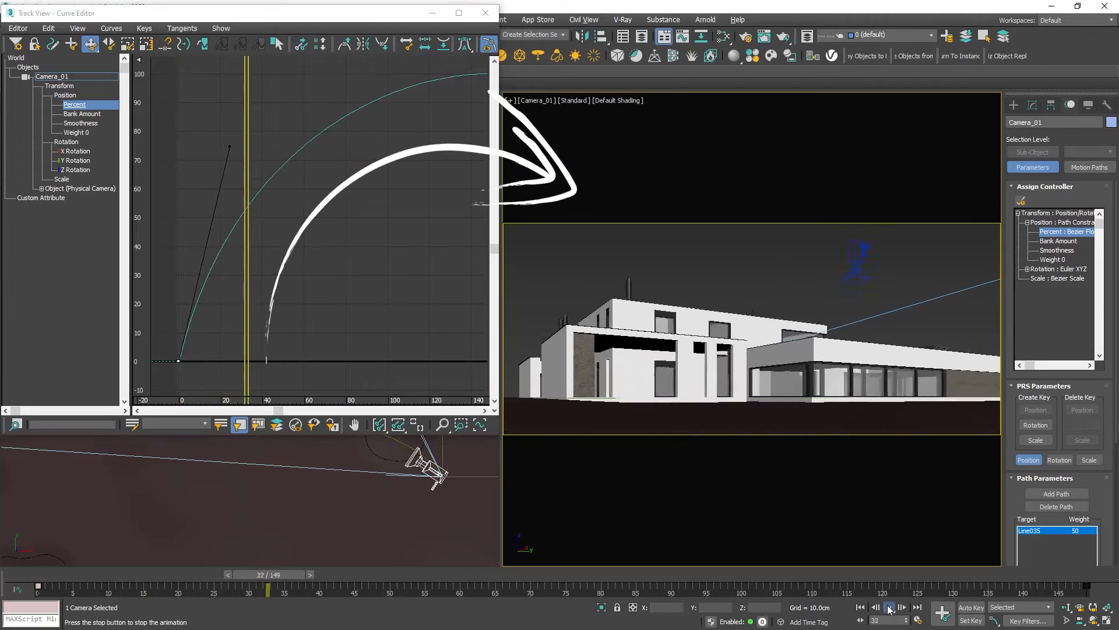
pyautogui.click(888, 606)
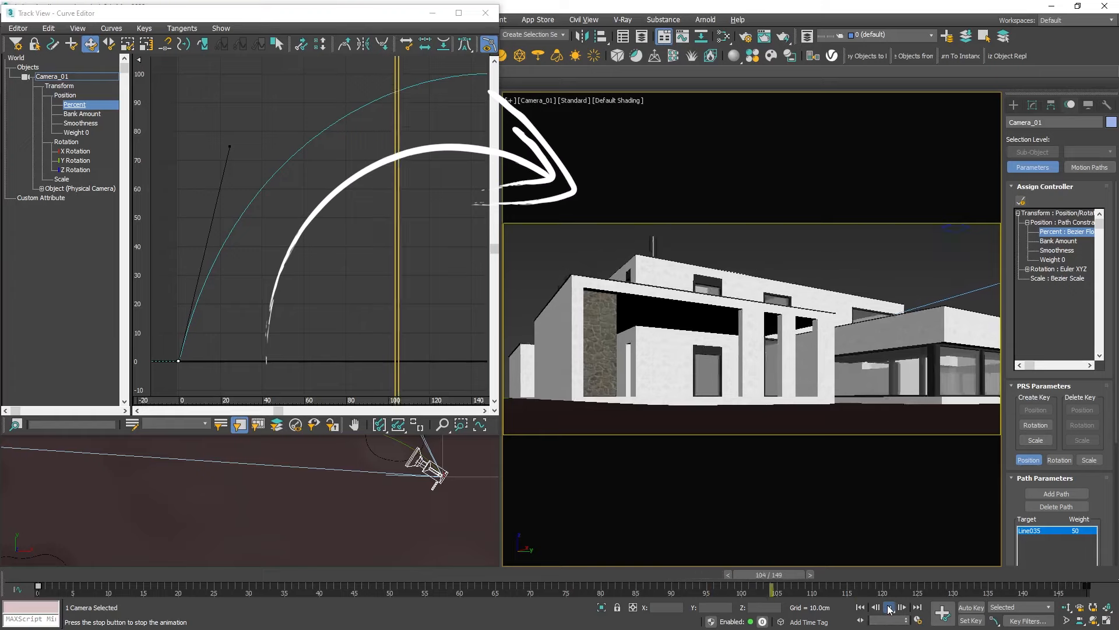
pyautogui.click(916, 607)
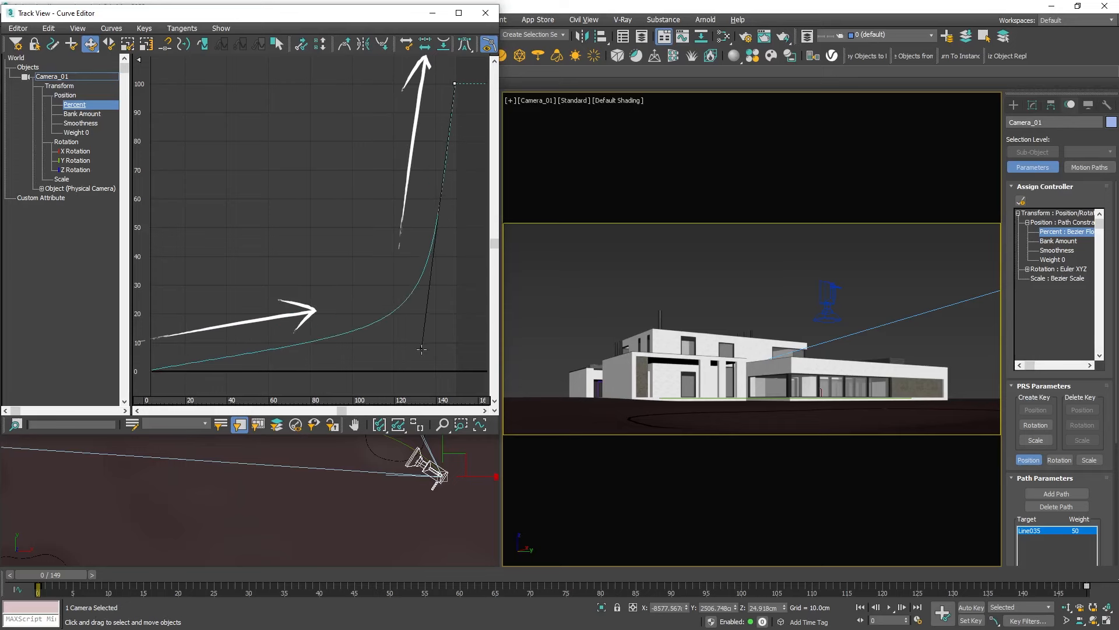
pyautogui.click(889, 608)
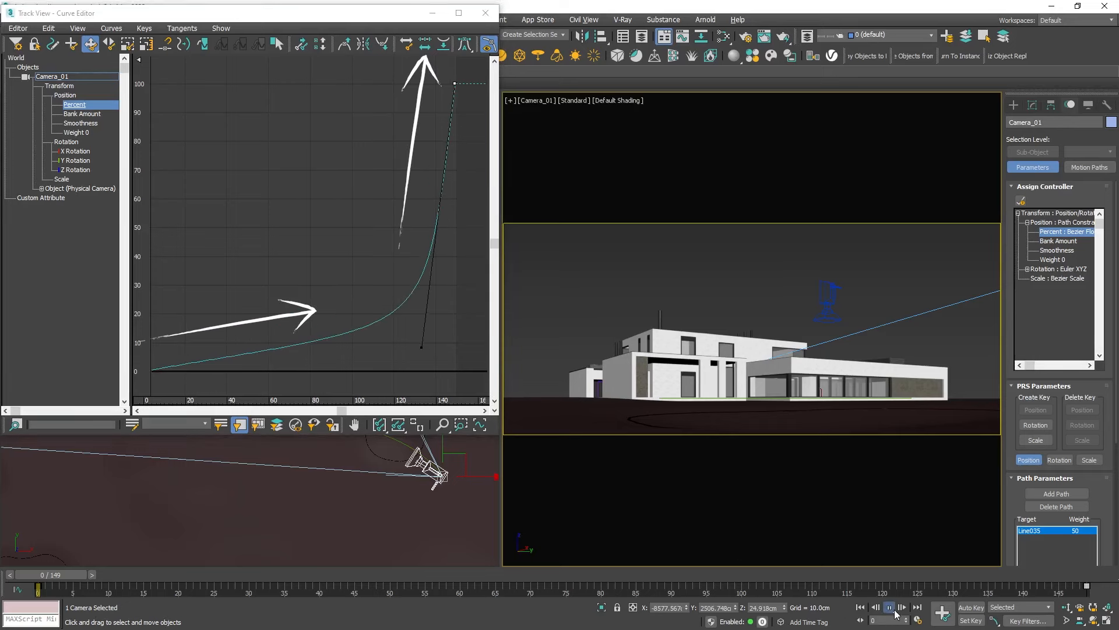
pyautogui.click(887, 606)
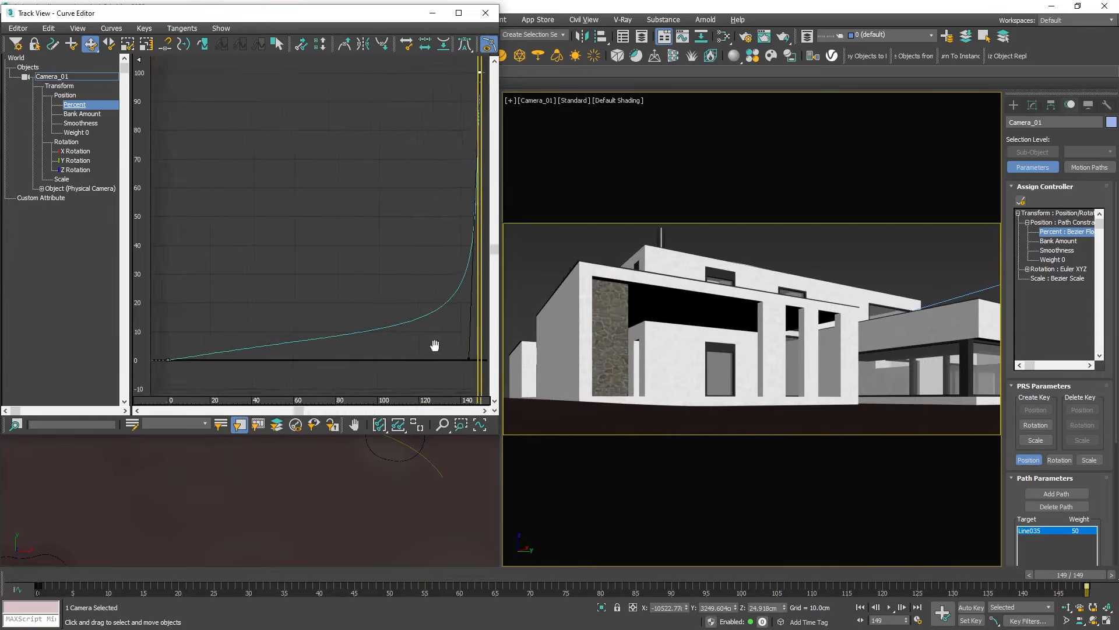
# Preview the flyover again with the reshaped slow-in percent curve, then stop.
pyautogui.click(888, 607)
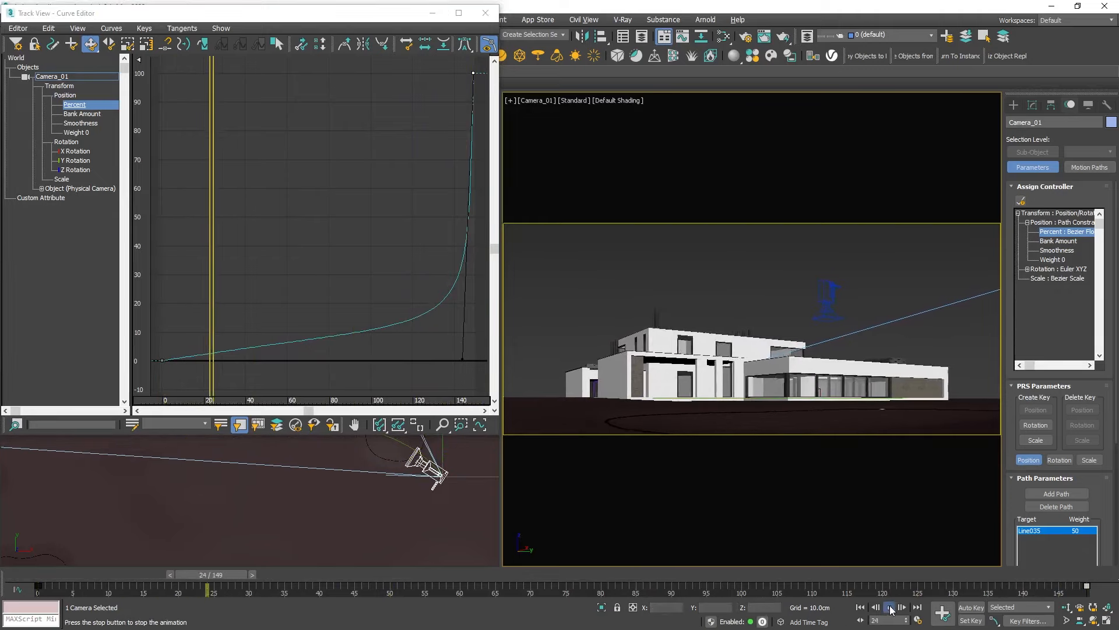
pyautogui.click(890, 606)
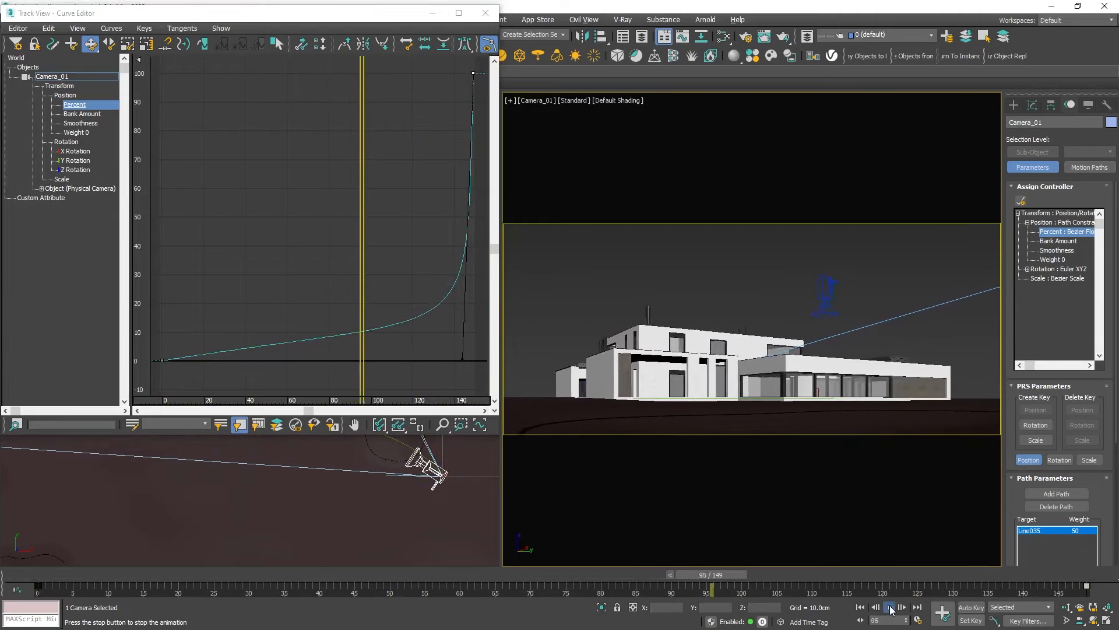
pyautogui.click(891, 622)
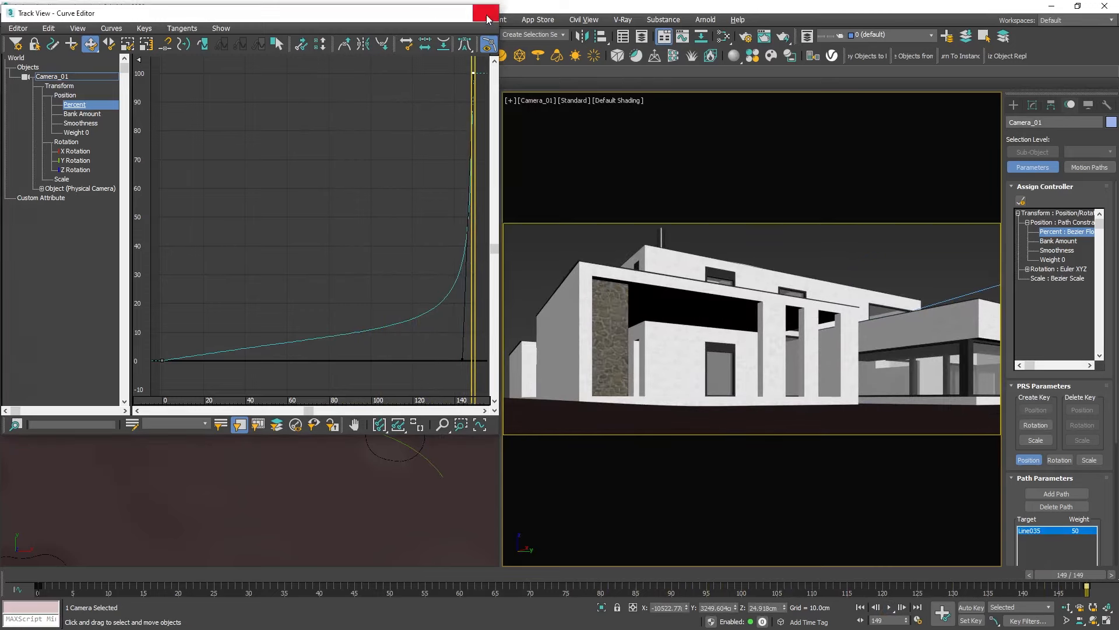
# Close the Curve Editor and enable Auto Key recording for PhysCamera002.
pyautogui.click(481, 11)
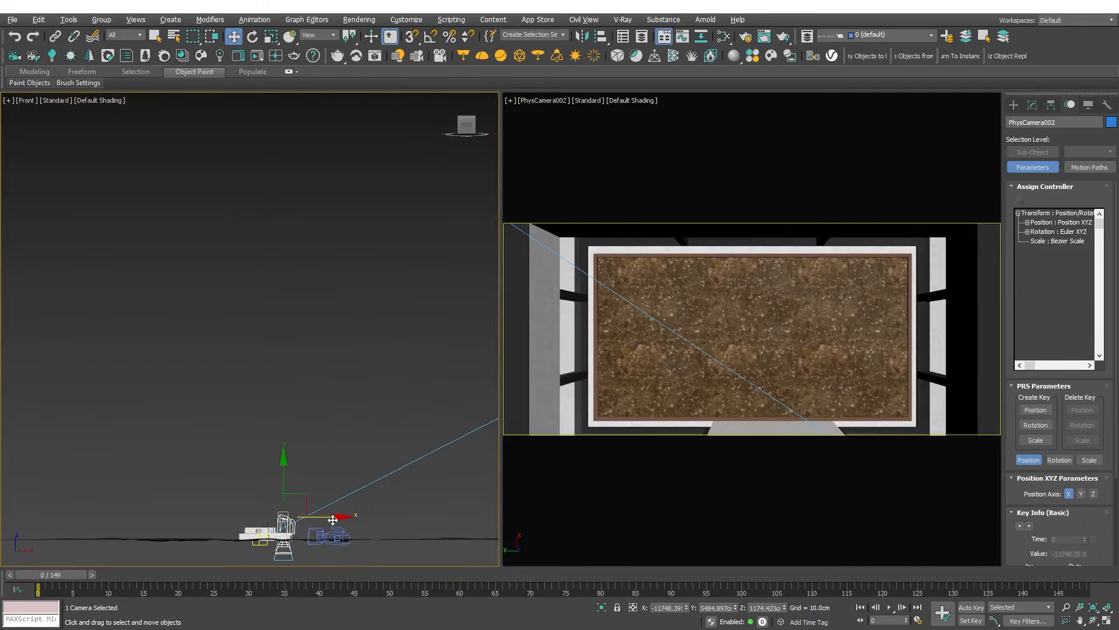
pyautogui.click(969, 607)
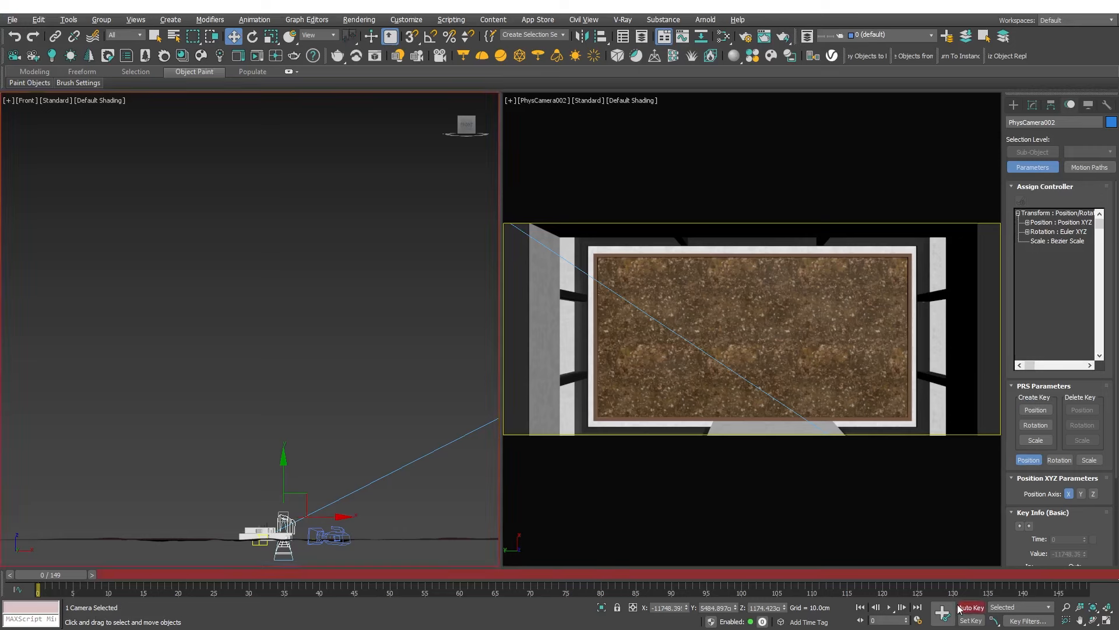
pyautogui.click(917, 607)
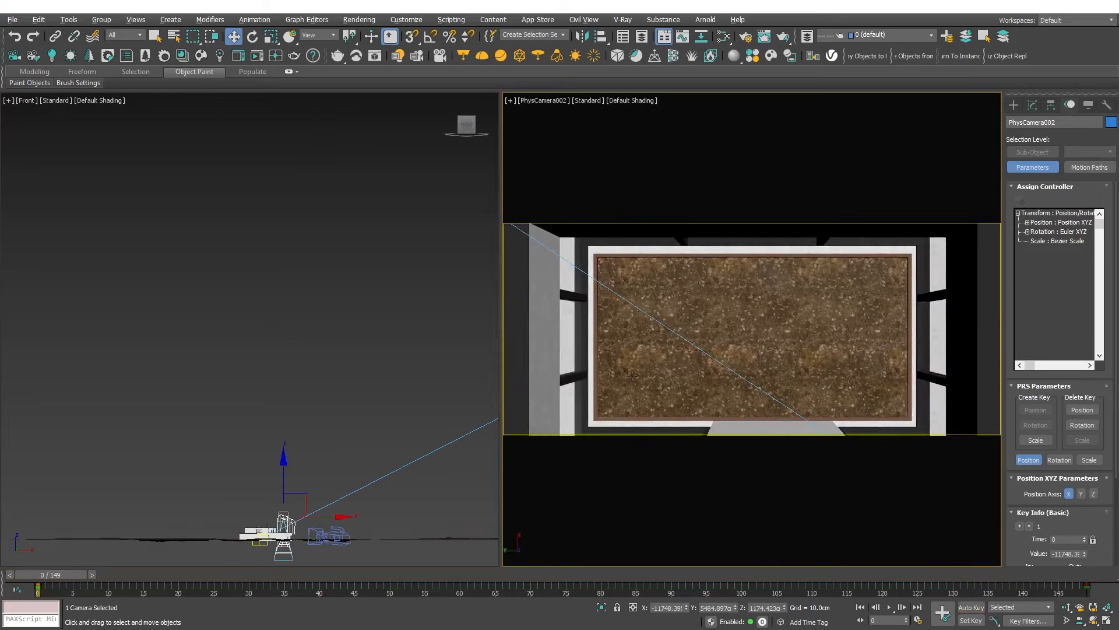
# Play PhysCamera002's keyframed rise above the house, then stop back at frame 0.
pyautogui.click(889, 607)
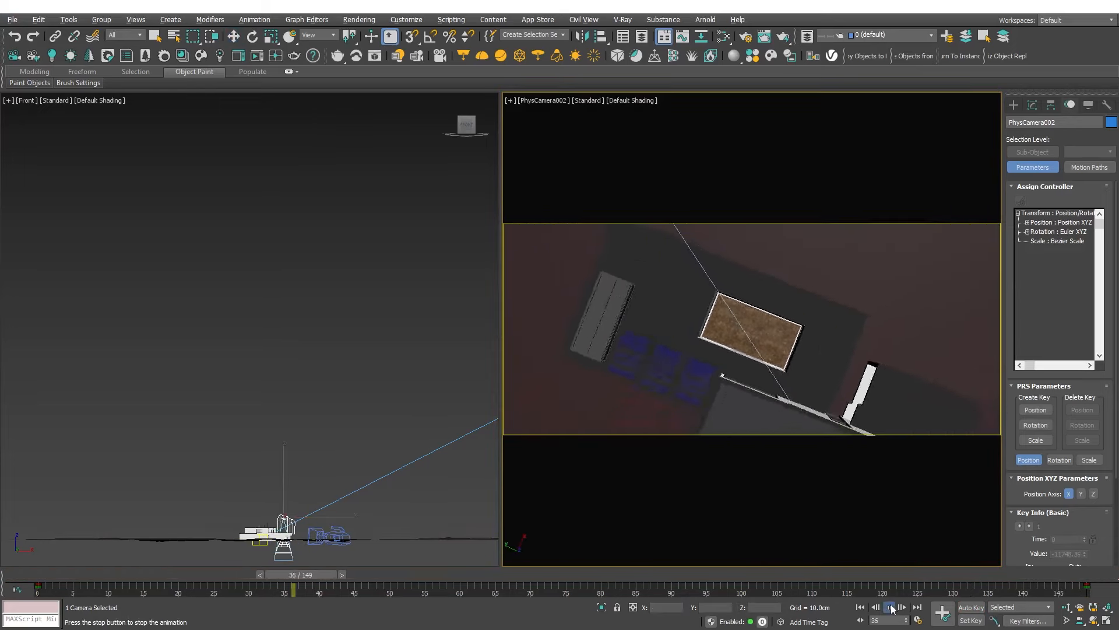
pyautogui.click(891, 606)
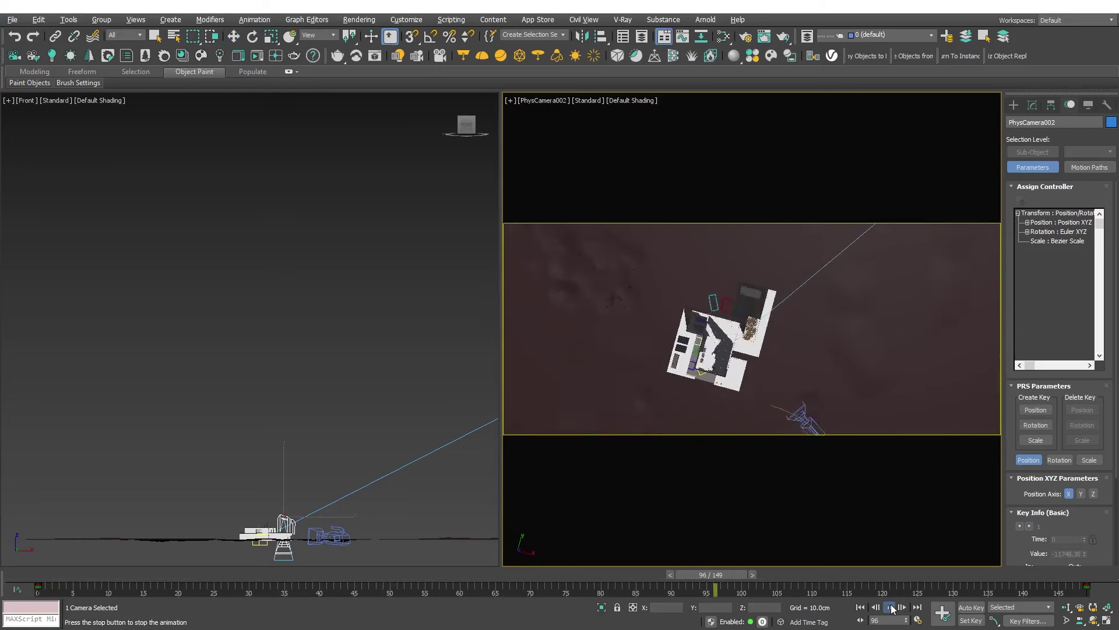
pyautogui.click(915, 607)
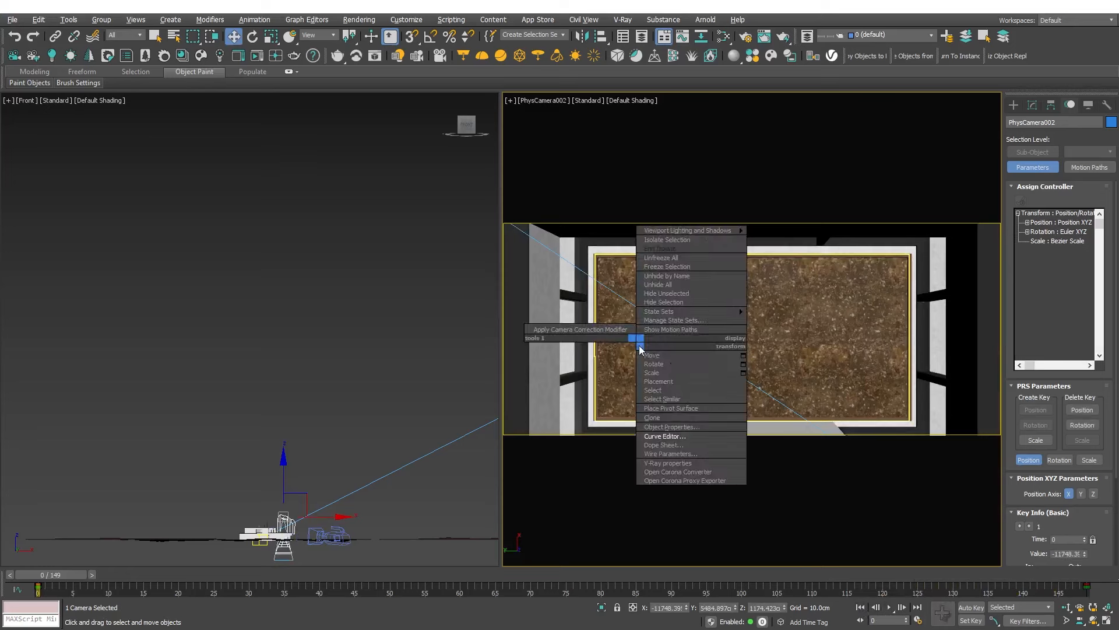
# In the Curve Editor isolate PhysCamera002's Z Position curve and shape its ease-out to frame 149.
pyautogui.click(664, 436)
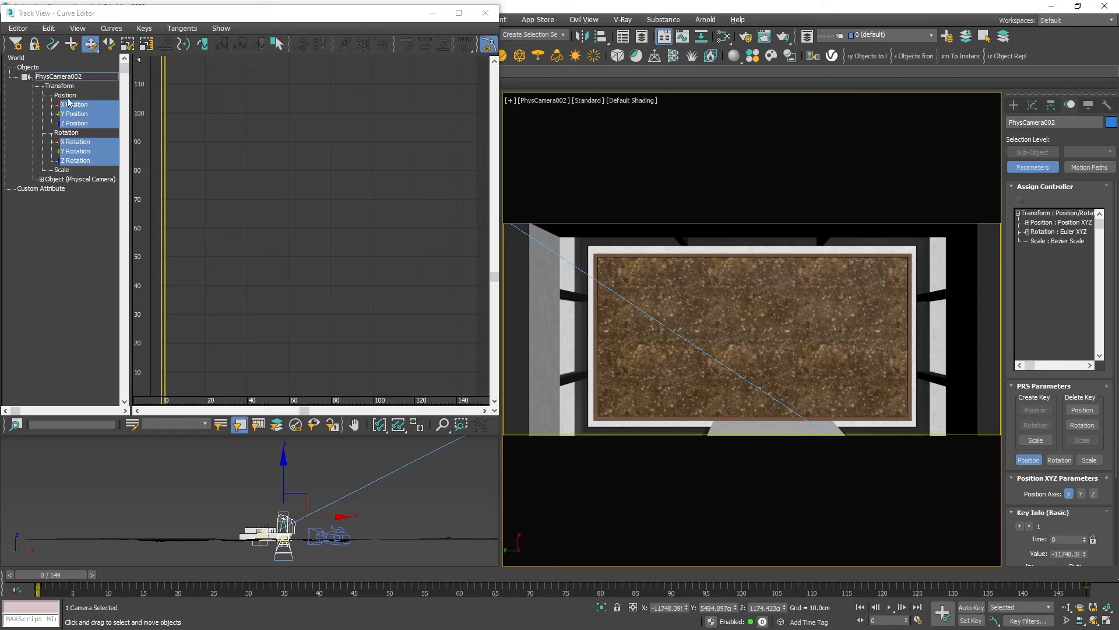
pyautogui.click(64, 96)
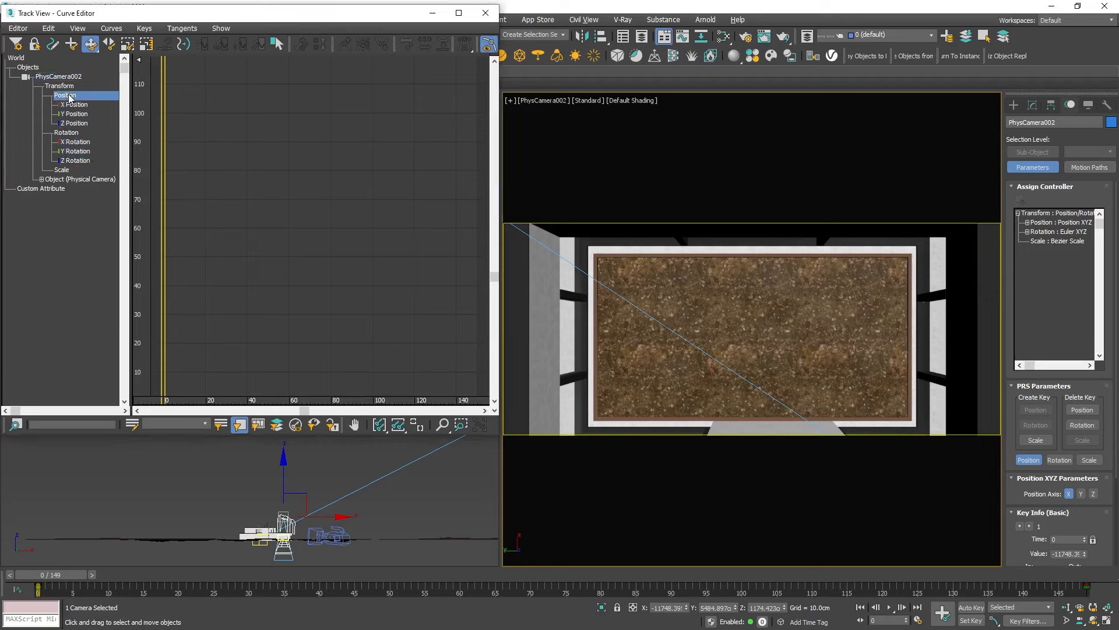
pyautogui.click(75, 124)
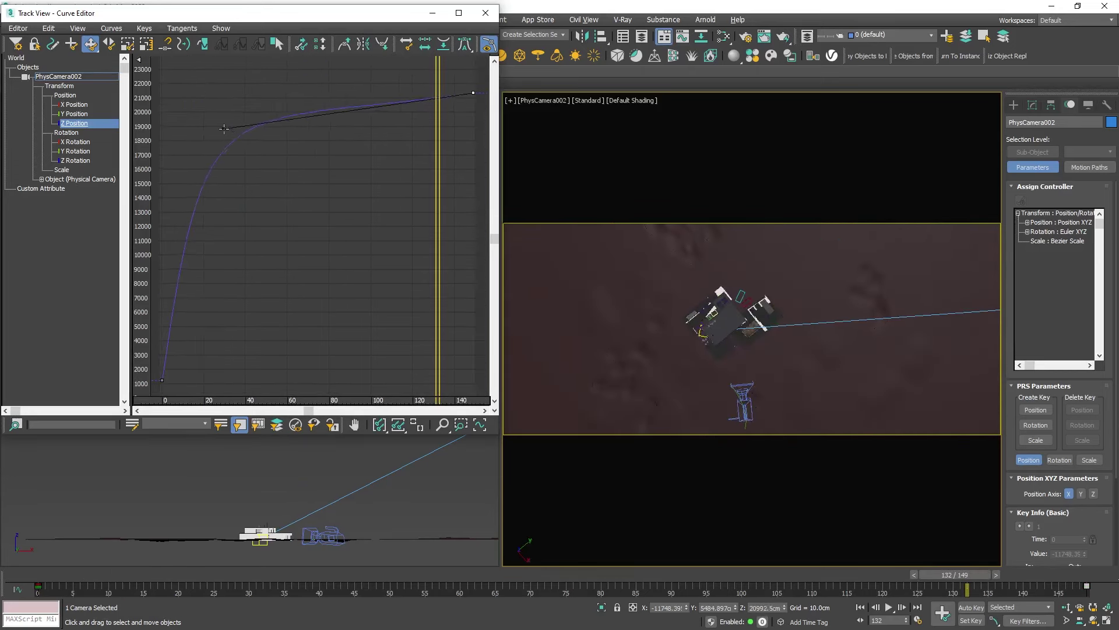
pyautogui.click(888, 606)
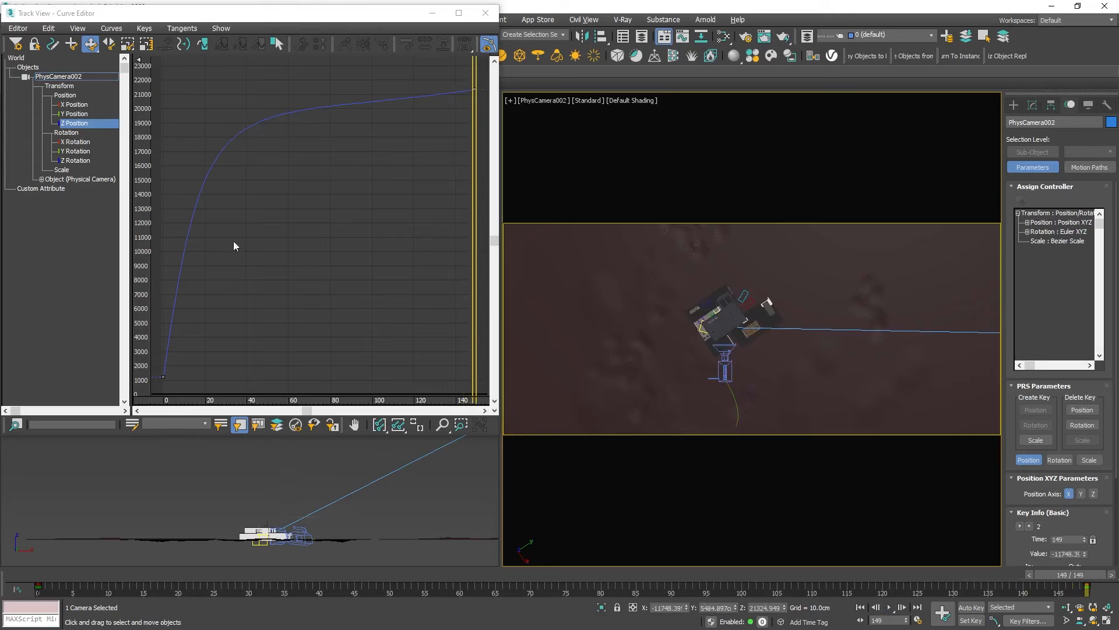
# Ease out PhysCamera002's Z Rotation curve the same way, then play and stop the flyover.
pyautogui.click(75, 160)
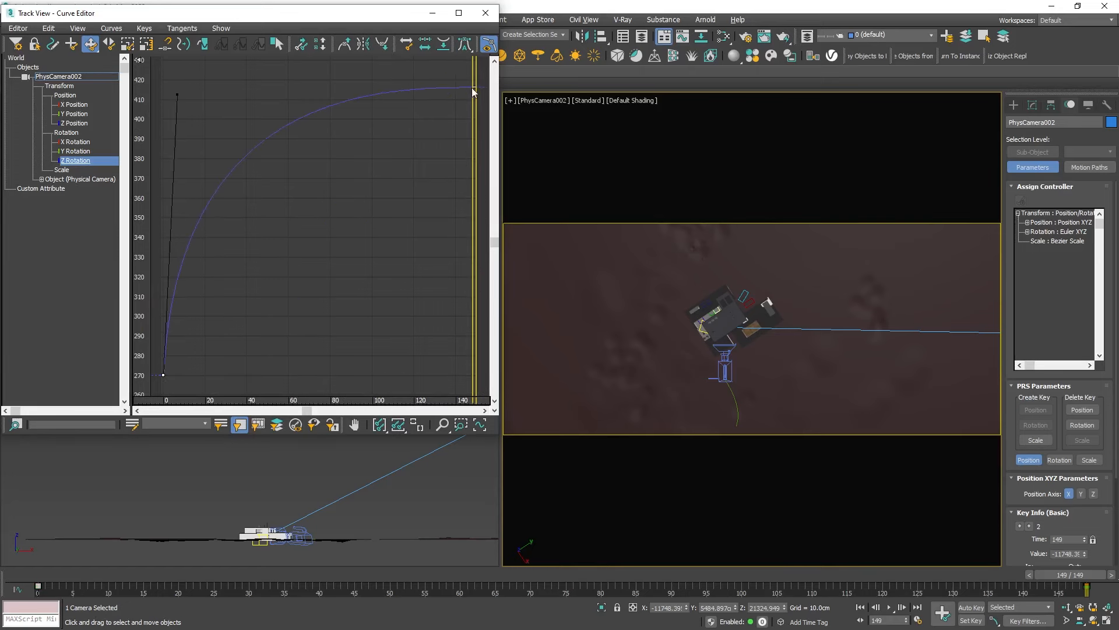
pyautogui.click(890, 606)
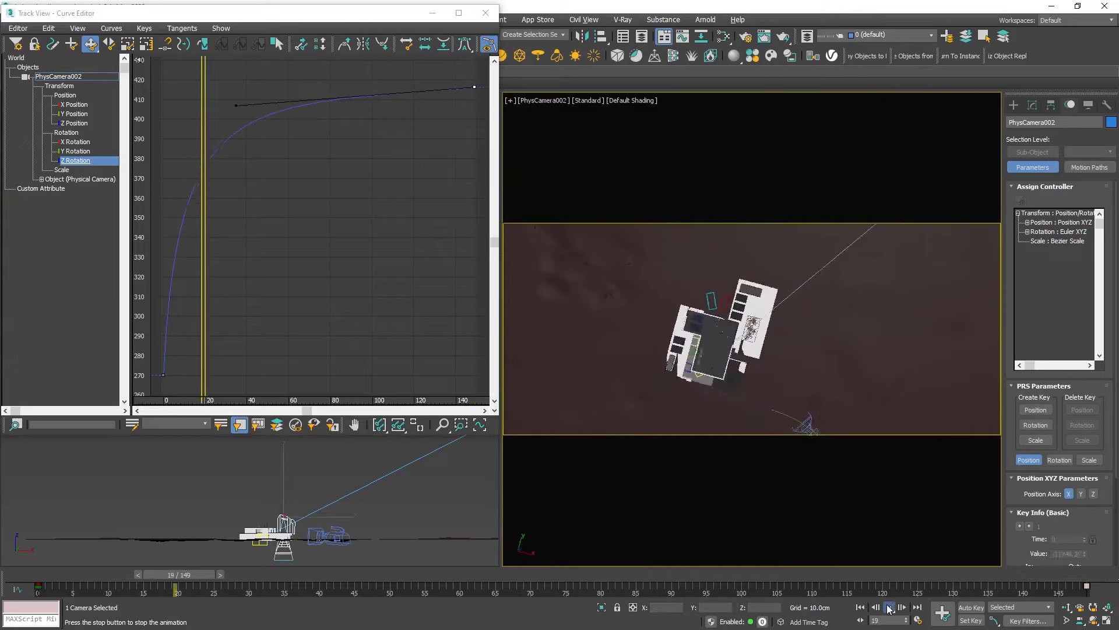
pyautogui.click(889, 607)
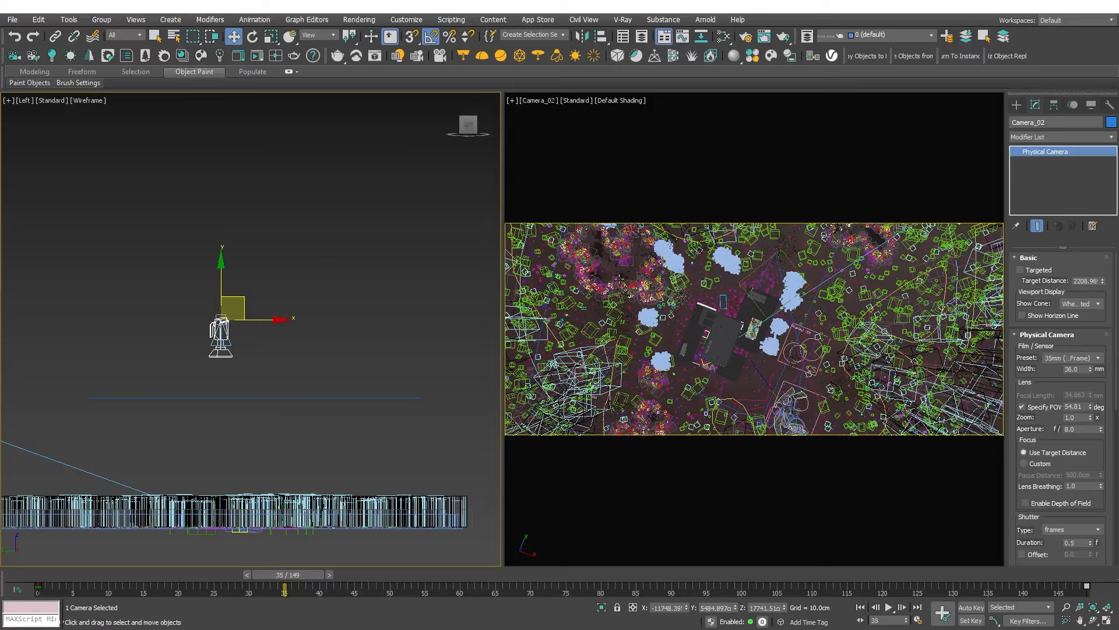
pyautogui.moveTo(1025, 315)
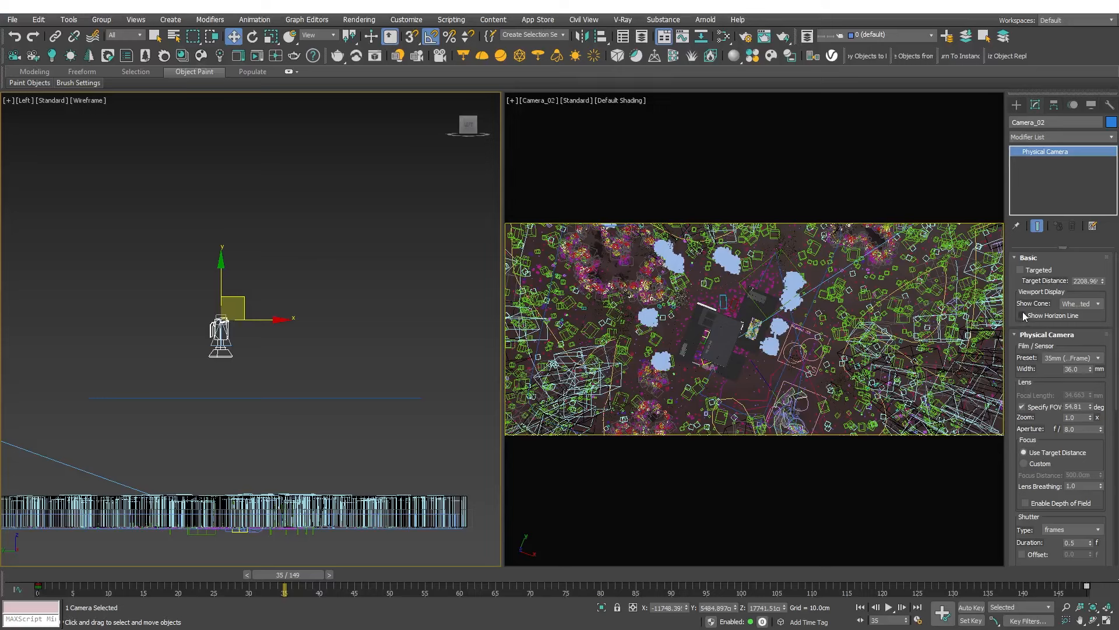
# Enable motion blur in Camera_02's Physical Camera shutter settings, shutter in frames.
pyautogui.scroll(-3)
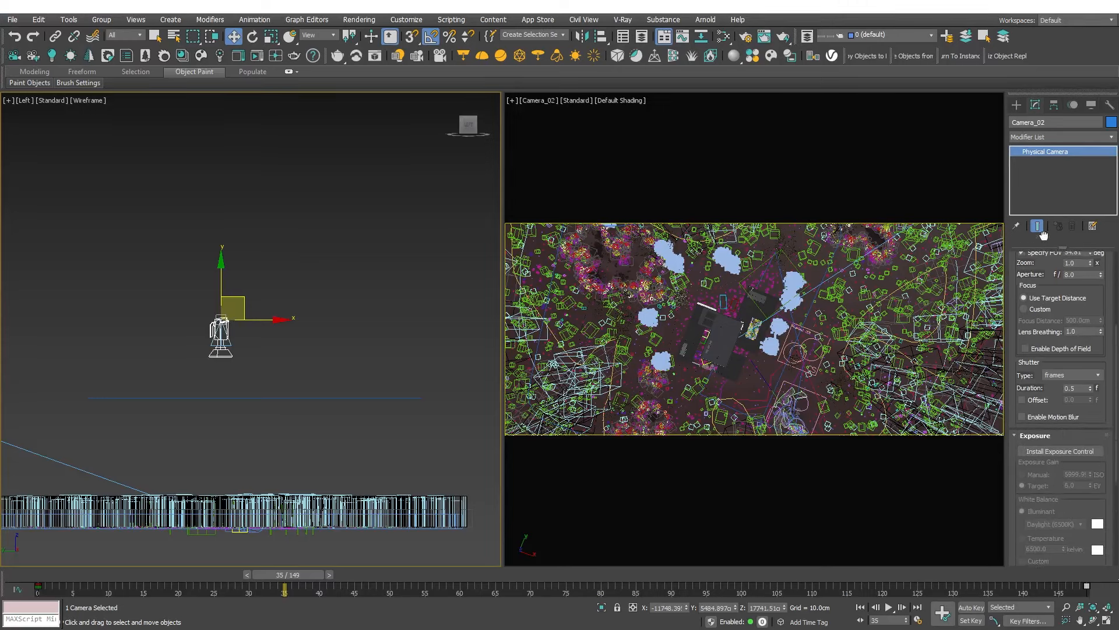
pyautogui.scroll(-3)
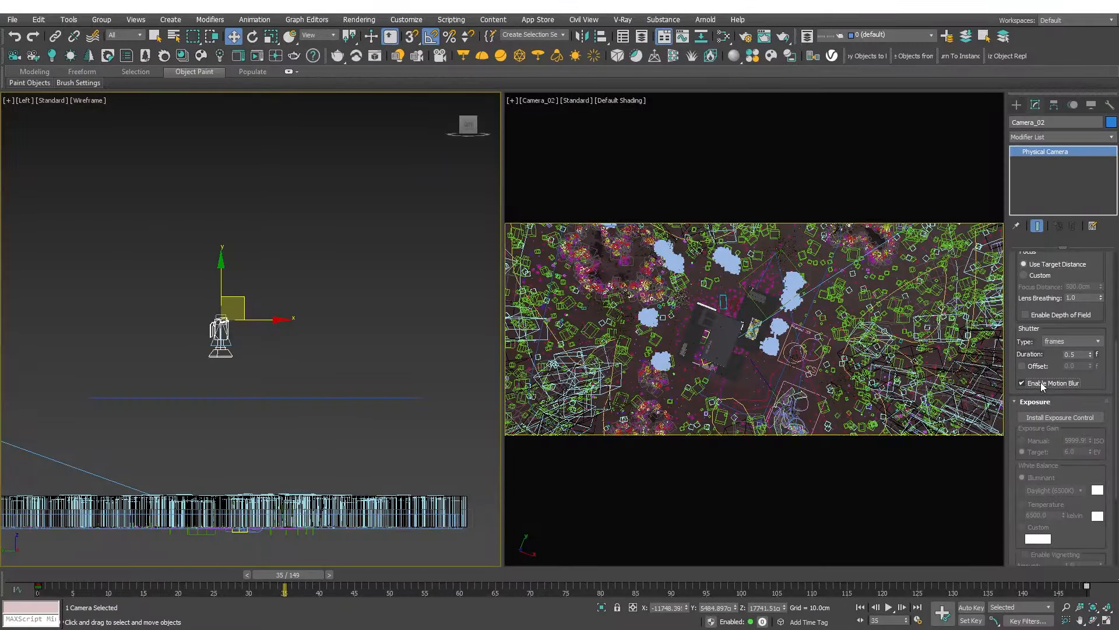
# In Render Setup, enable Save File on Common and set Scene denoising to Corona High Quality.
pyautogui.click(743, 35)
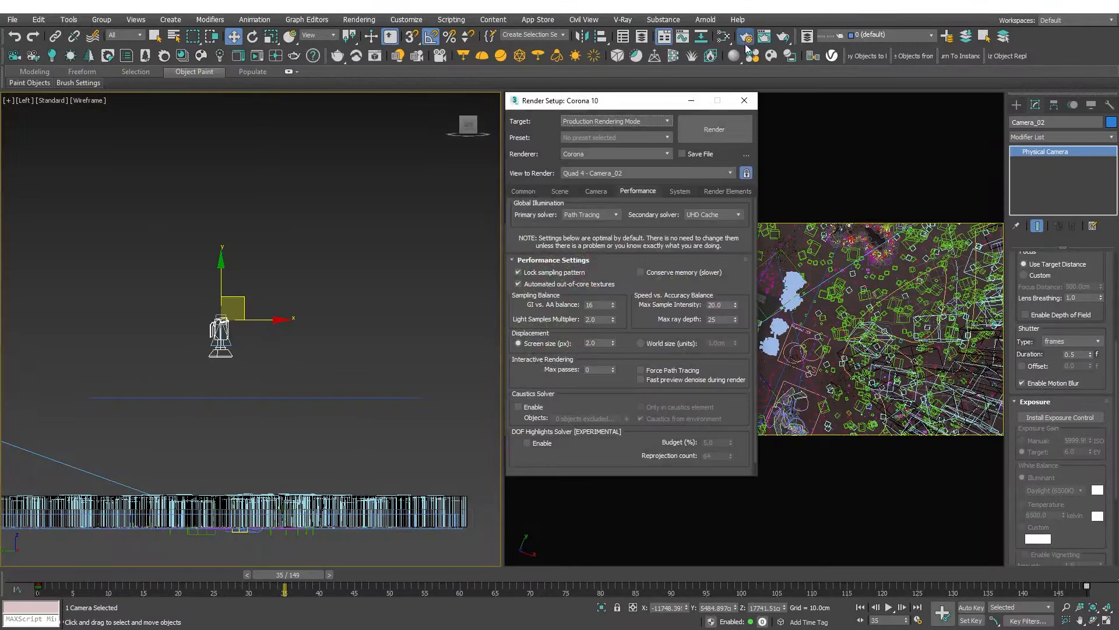
pyautogui.click(523, 191)
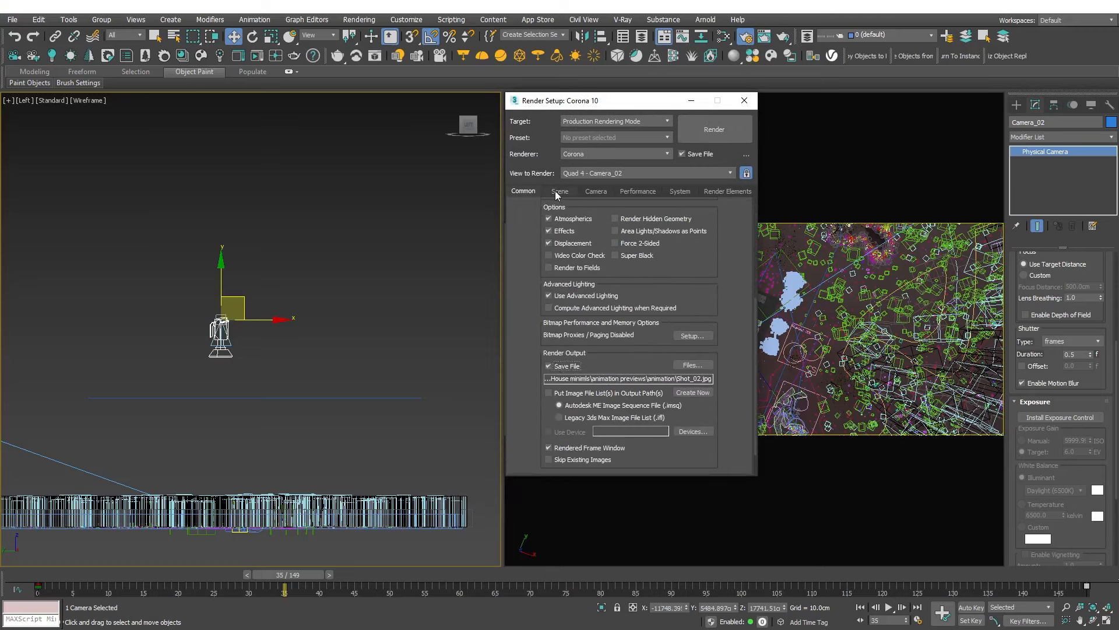
pyautogui.click(560, 191)
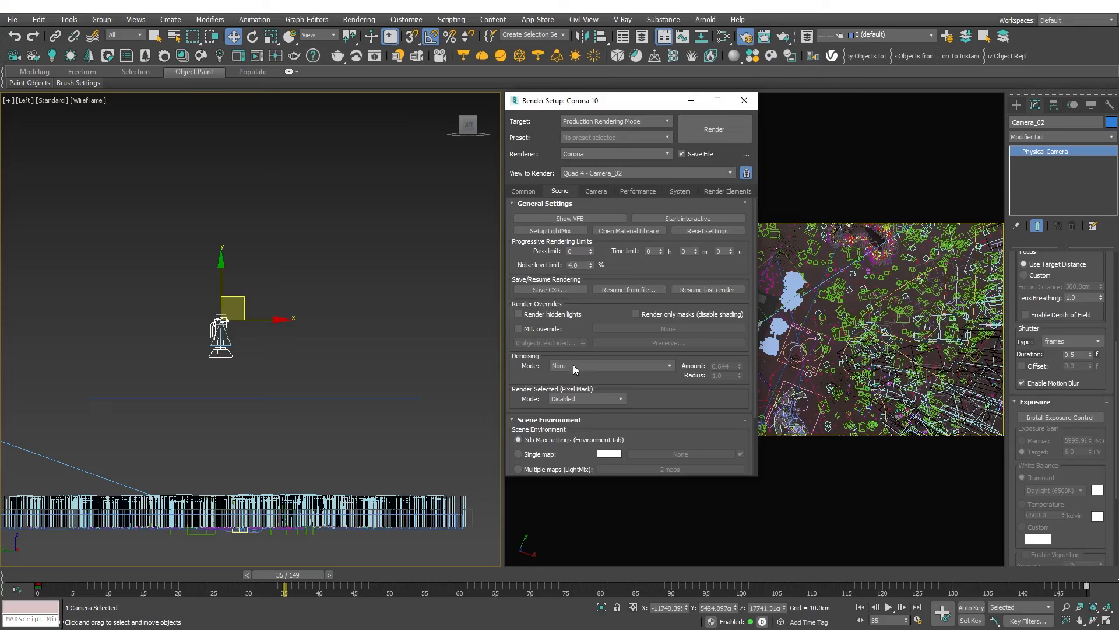
pyautogui.click(610, 365)
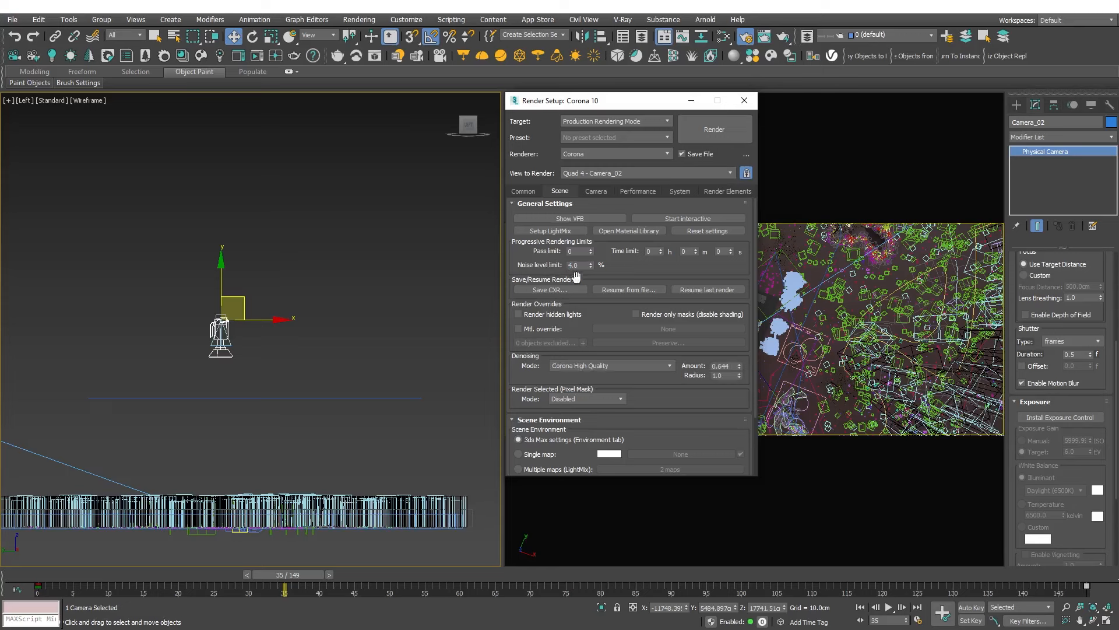
pyautogui.click(638, 191)
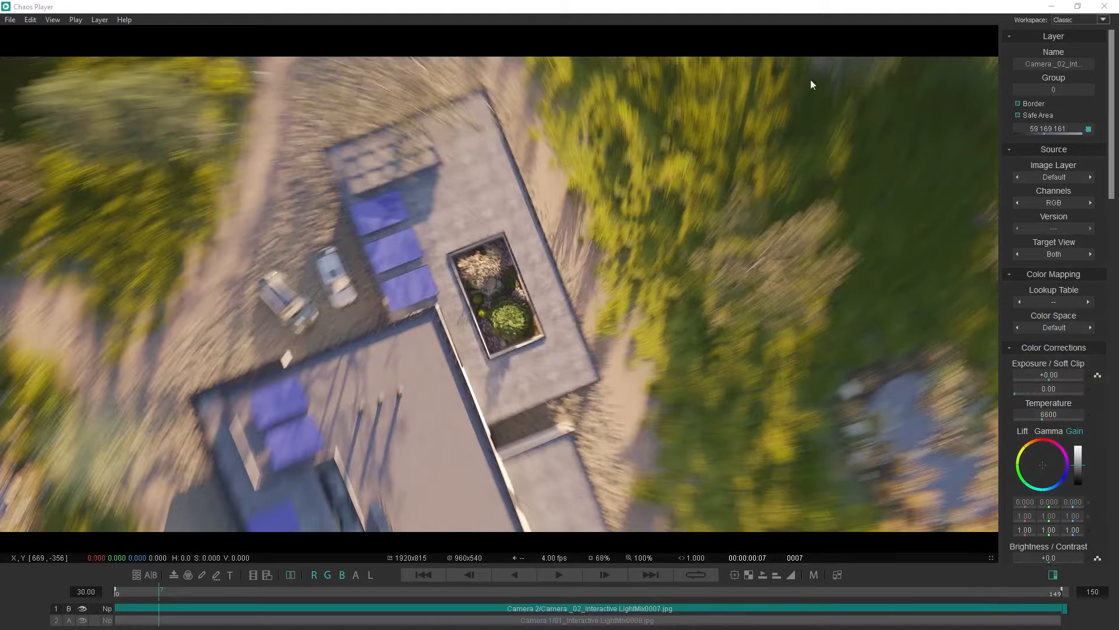
# Sequence Camera 2's clip after Camera 1 on a 299-frame timeline and play the stitched preview.
pyautogui.click(558, 574)
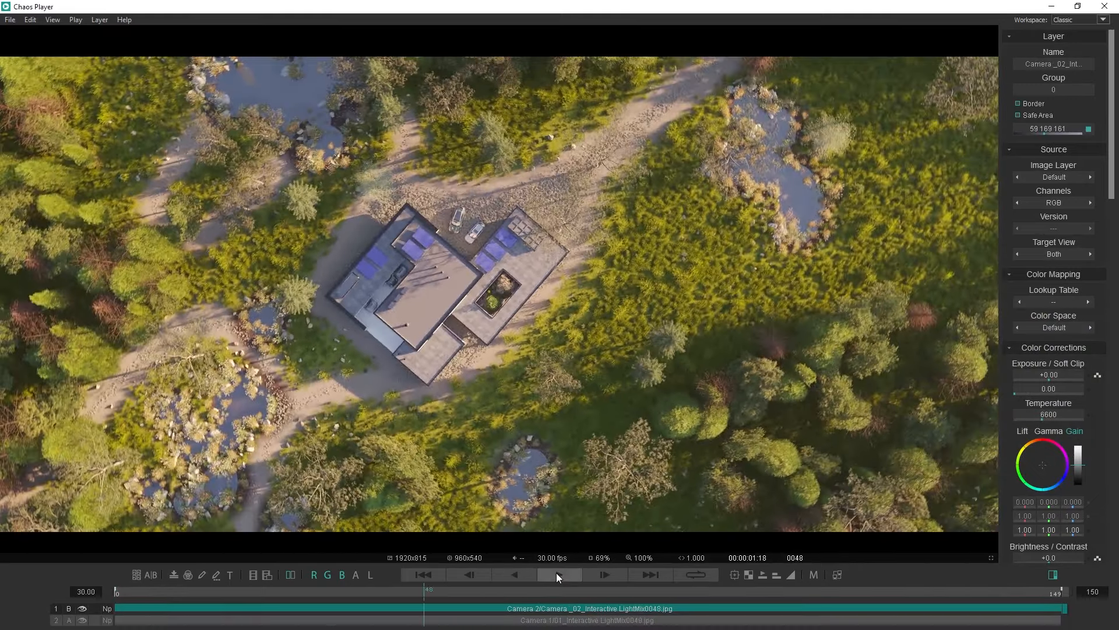
pyautogui.moveTo(536, 622)
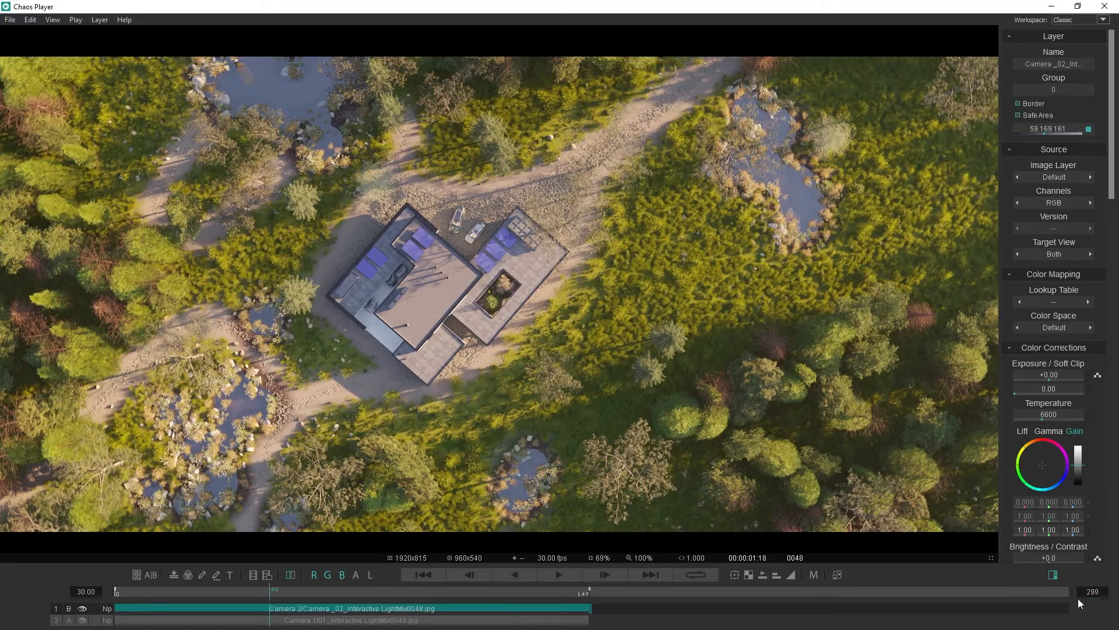
pyautogui.moveTo(1075, 606)
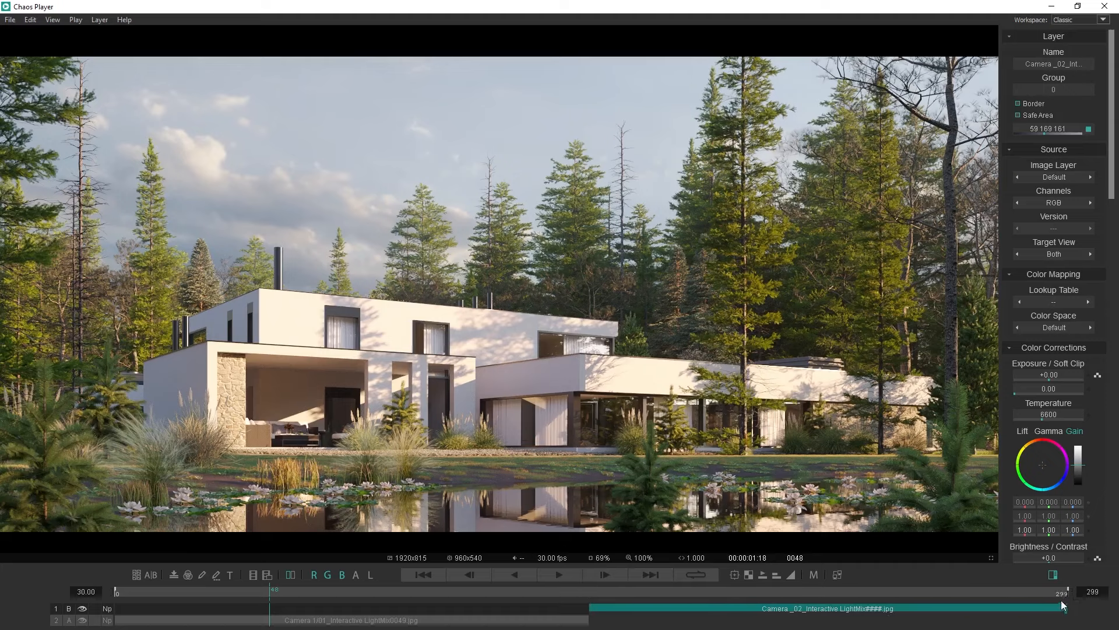
pyautogui.click(559, 575)
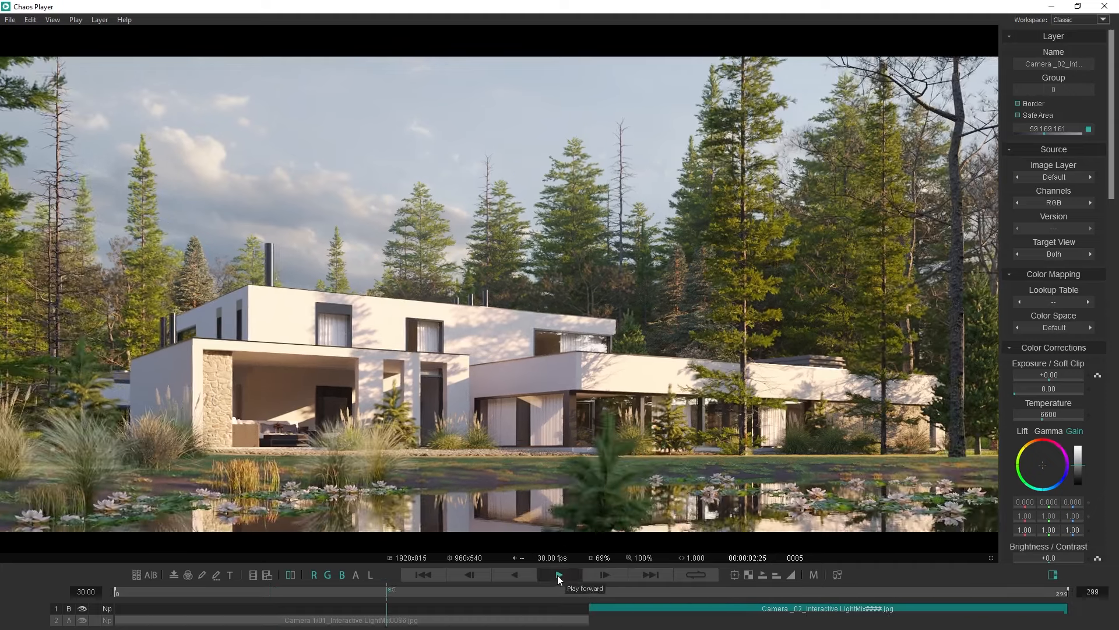
pyautogui.click(559, 575)
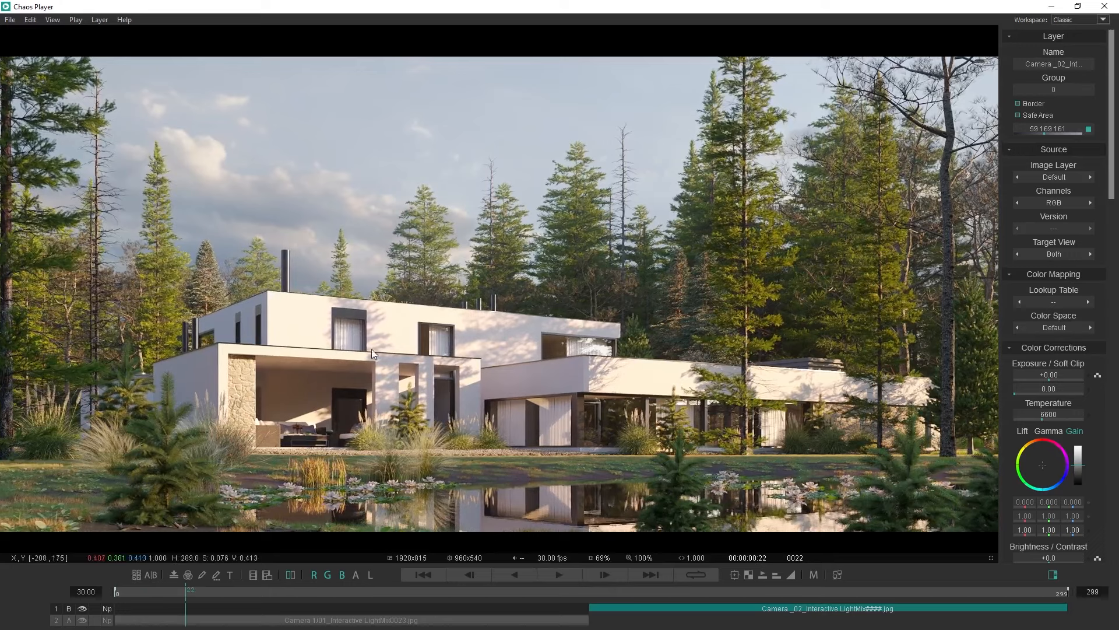
# Export the layer sequence as MP4 named 'animation' at quality 90.
pyautogui.click(9, 19)
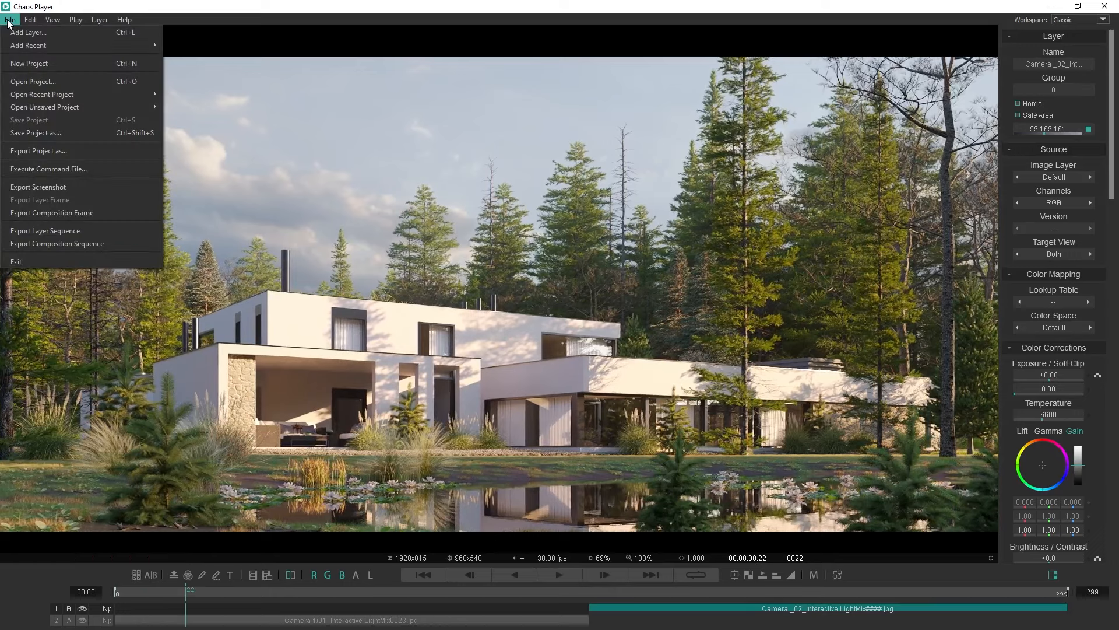
pyautogui.click(45, 229)
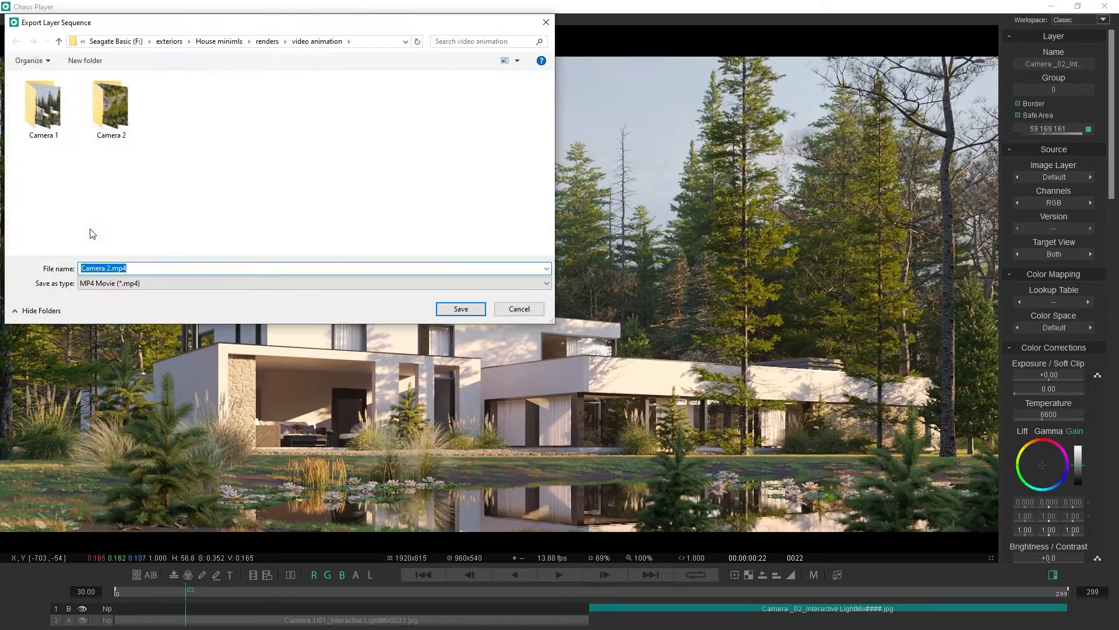
pyautogui.write('anima')
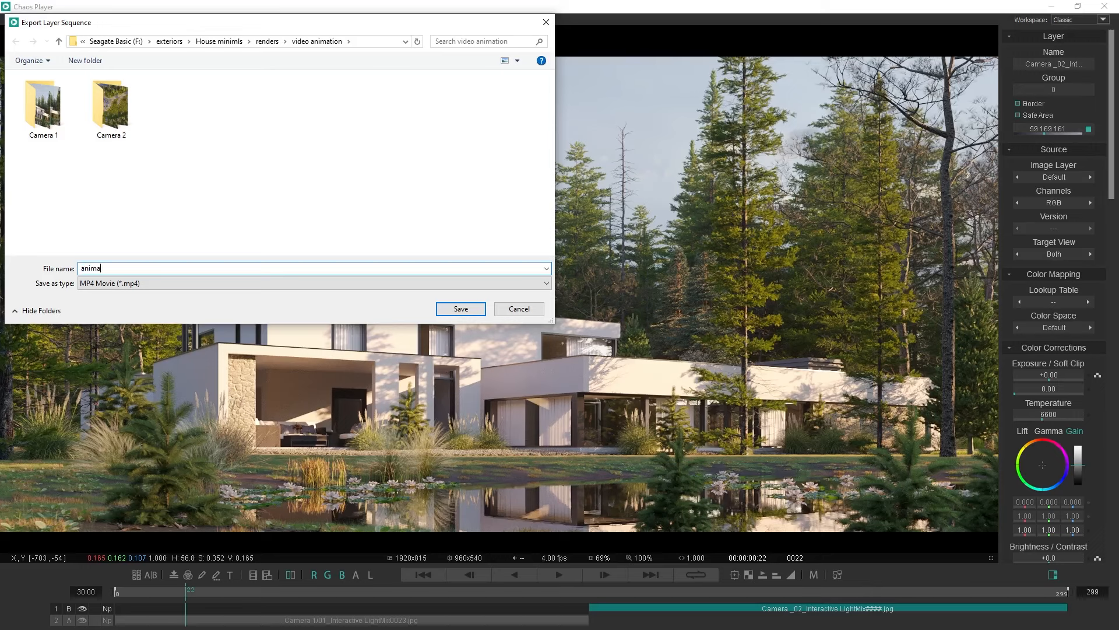
pyautogui.write('tion')
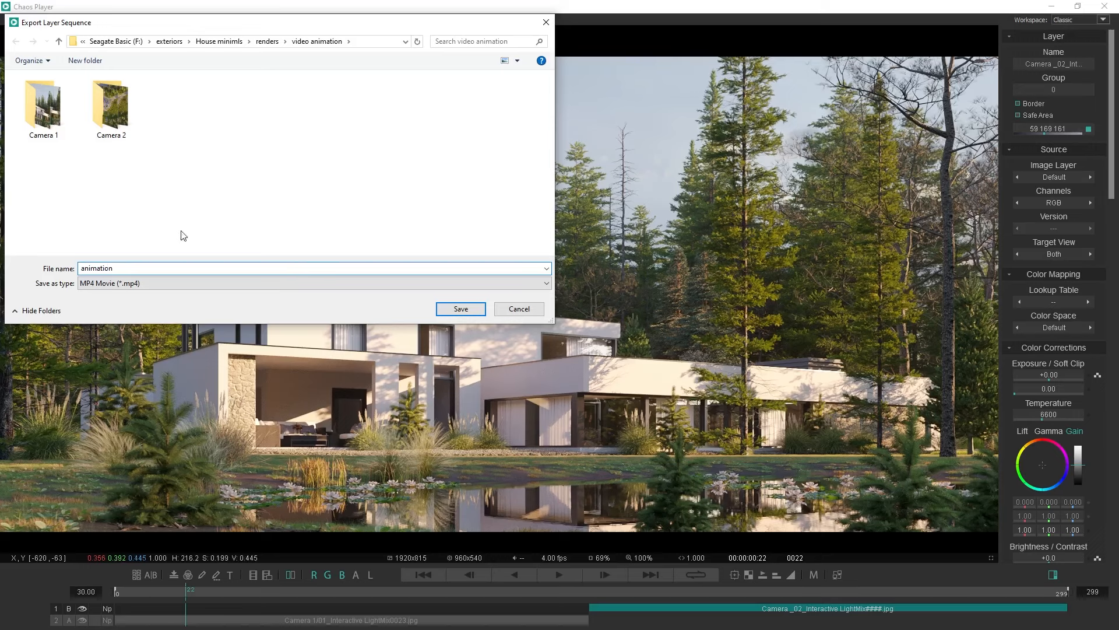
pyautogui.click(460, 307)
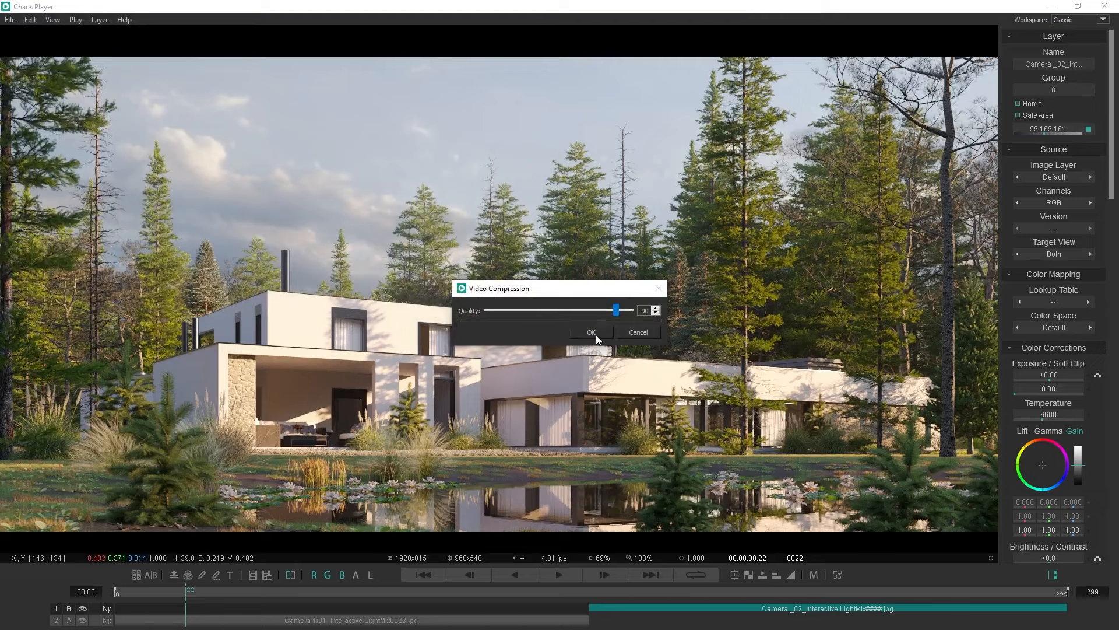
pyautogui.click(591, 331)
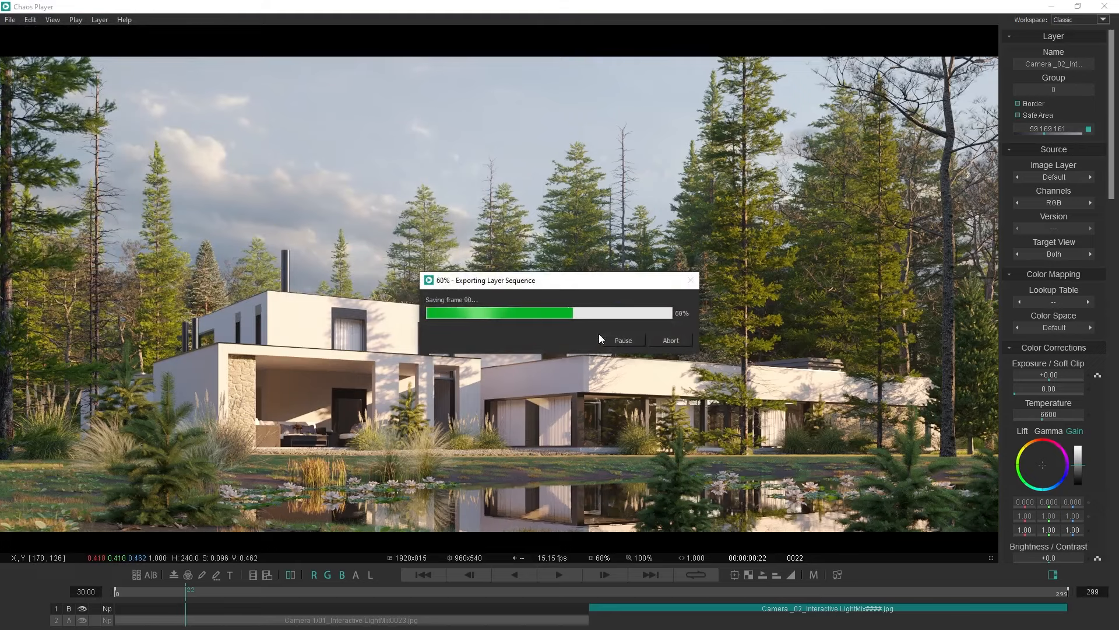